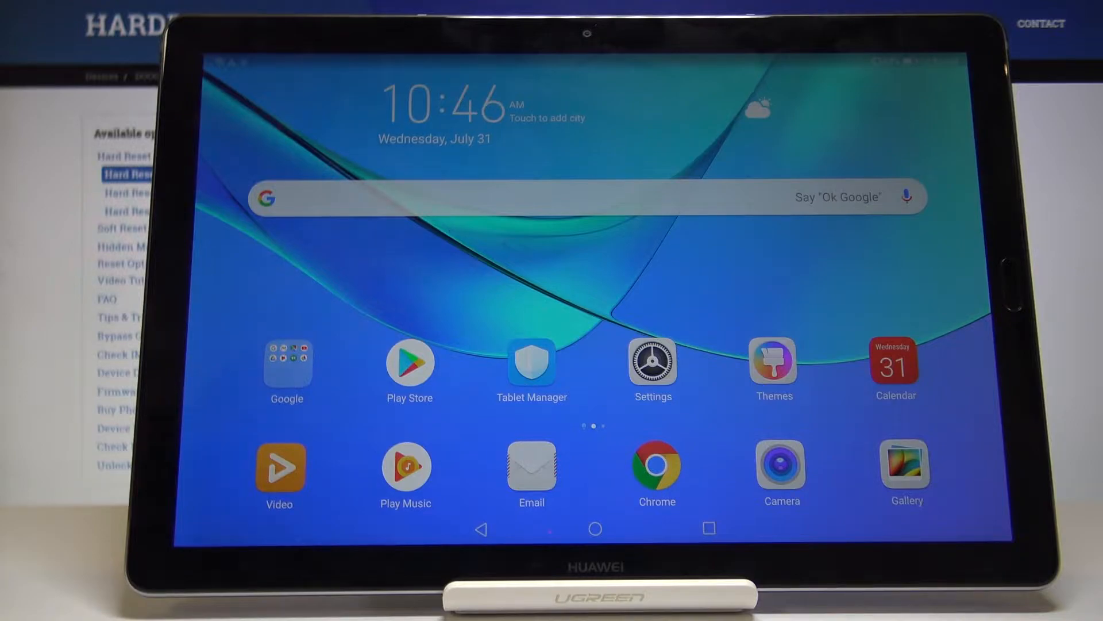
Launch Settings from its icon on the EMUI home screen
scroll("left", 3)
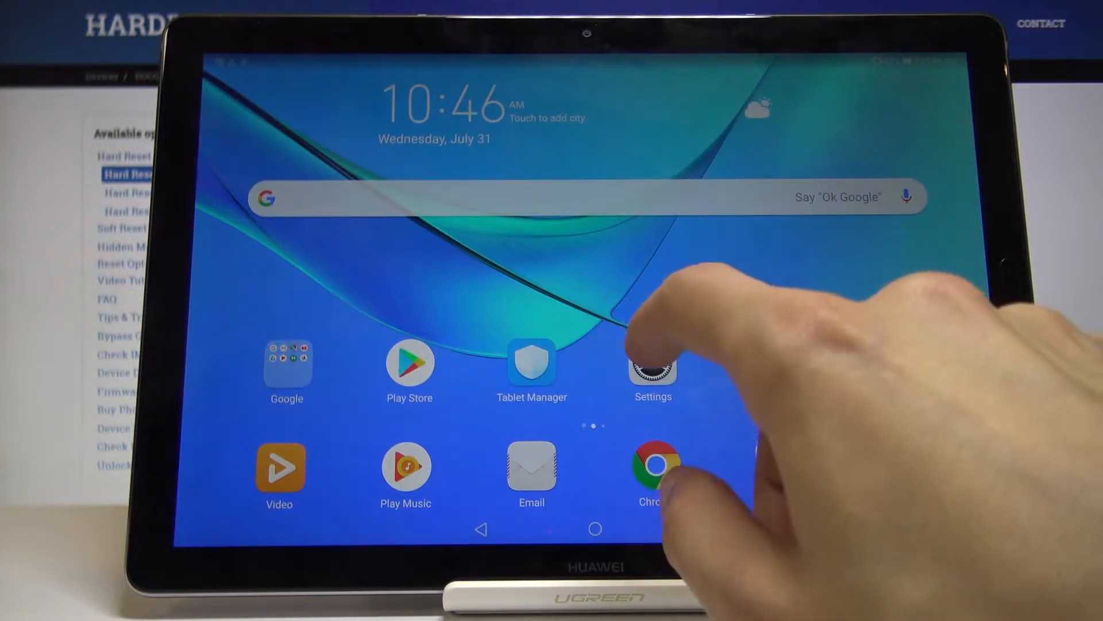
left_click(653, 365)
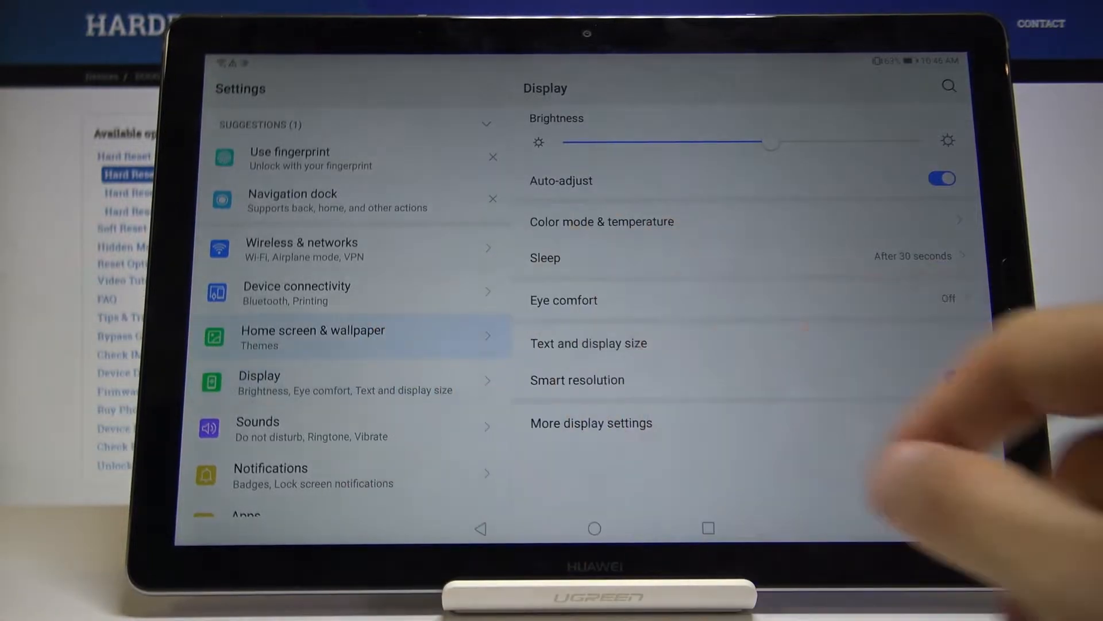
Set Home screen style to Drawer under Home screen & wallpaper, then view the new app drawer
left_click(313, 337)
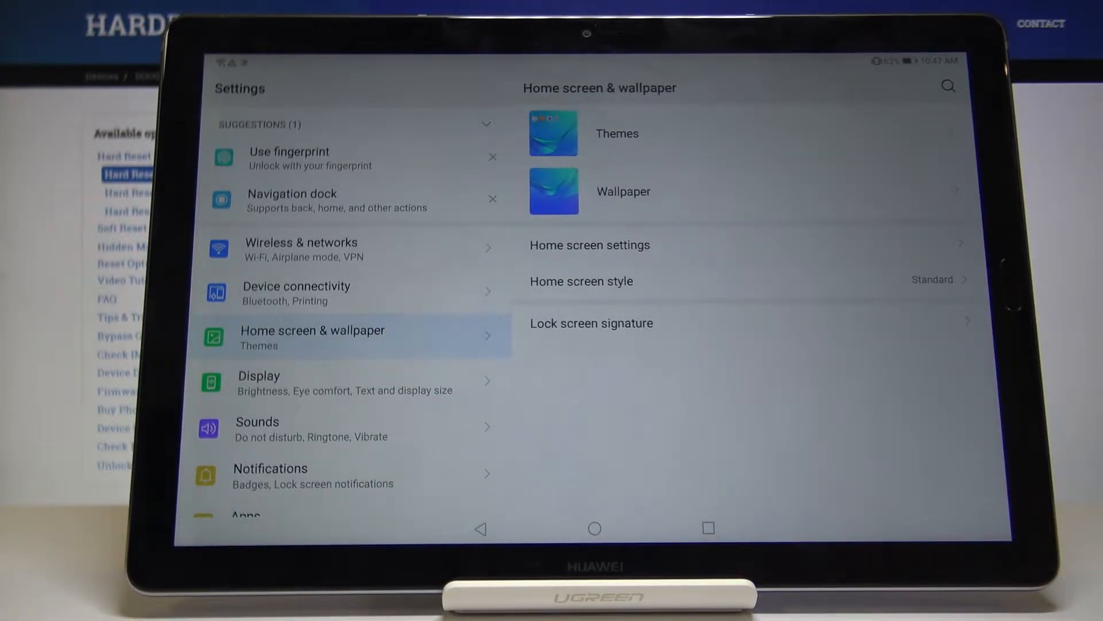
left_click(581, 280)
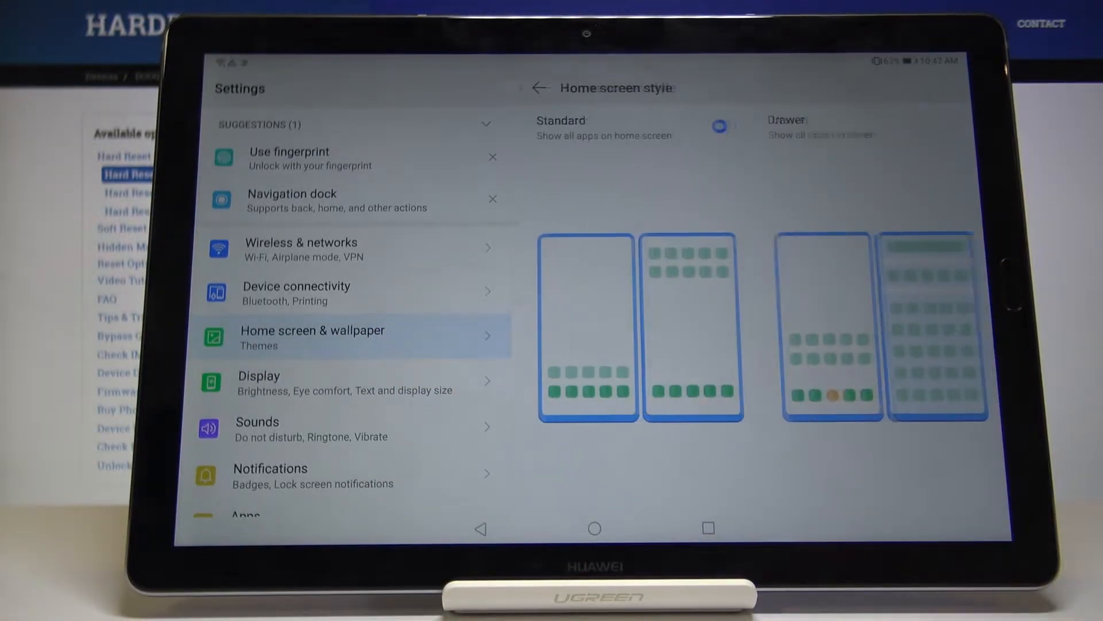
left_click(942, 125)
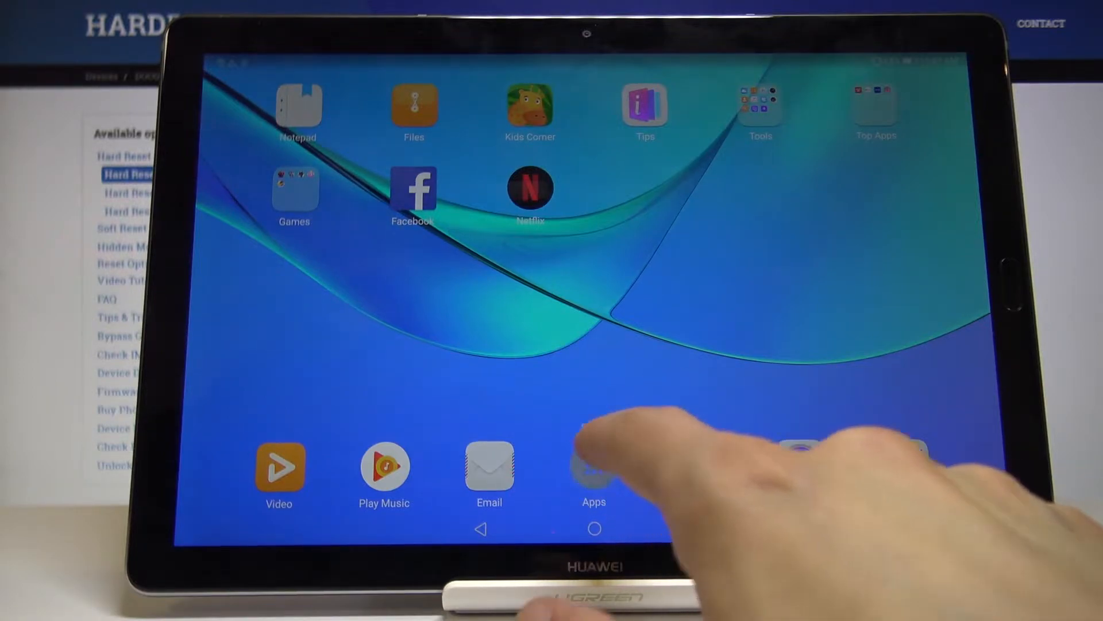
left_click(593, 468)
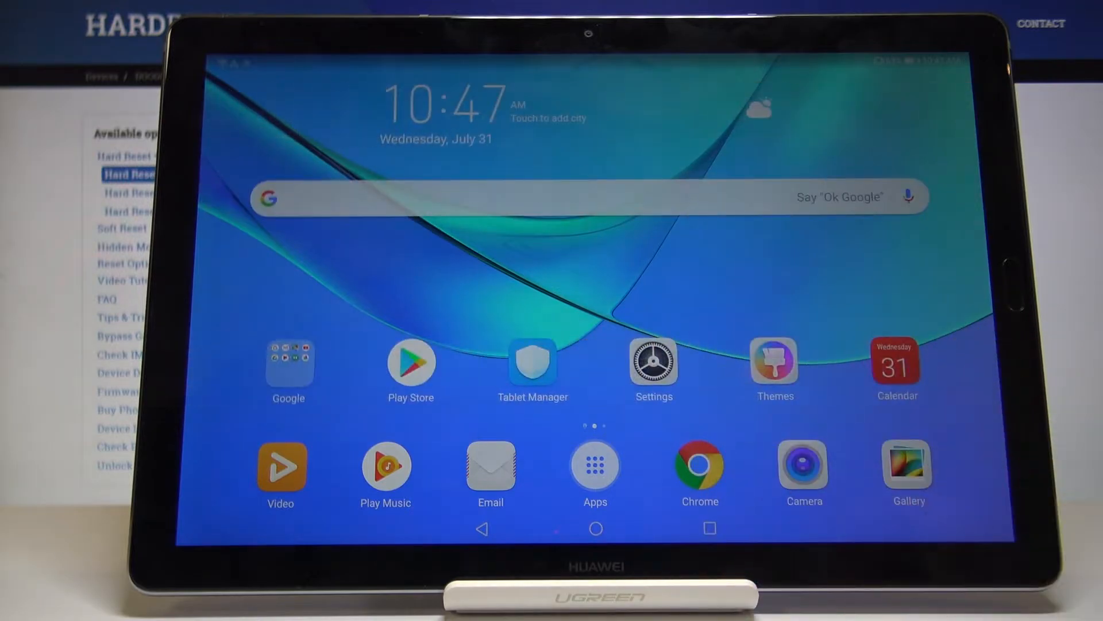
Go to Security & privacy in Settings and view the PrivateSpace introduction before backing out
left_click(653, 369)
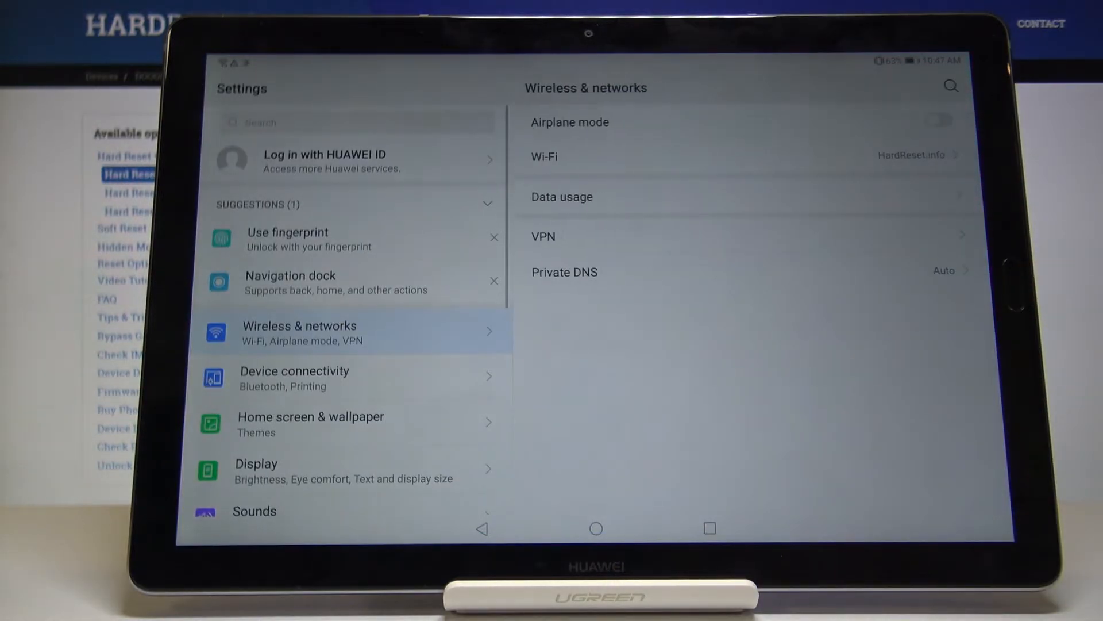
scroll("down", 3)
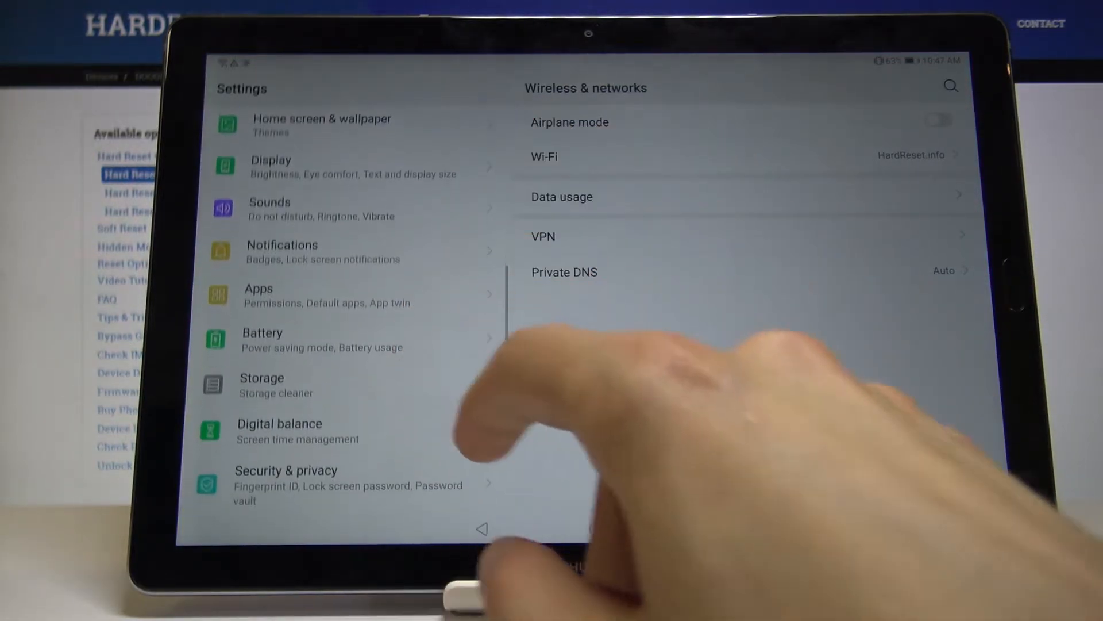
left_click(318, 478)
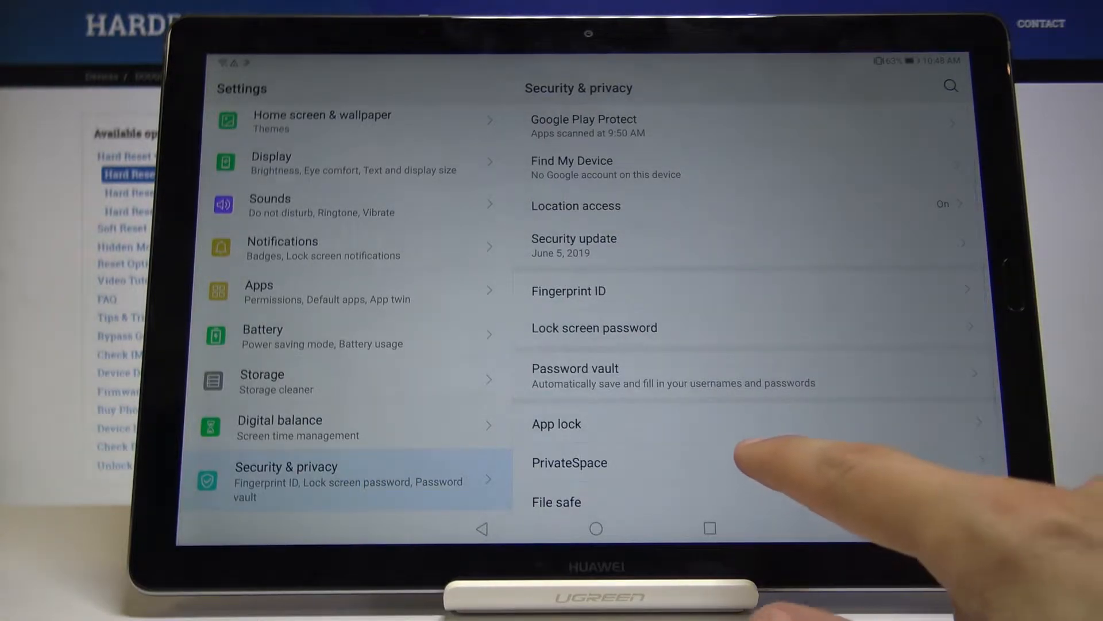
left_click(570, 462)
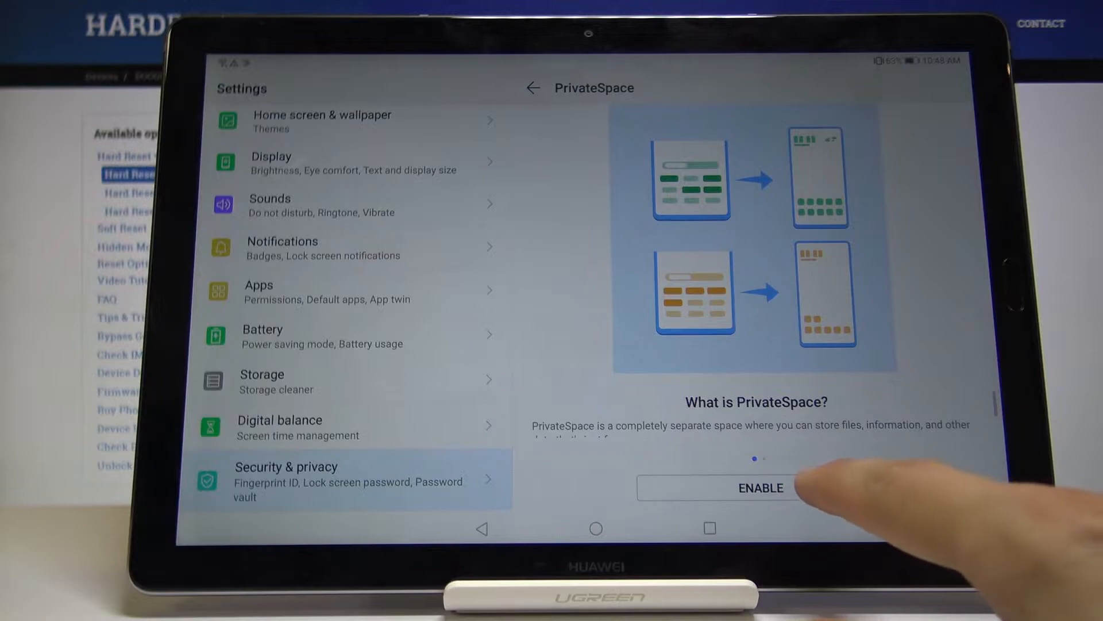
left_click(760, 487)
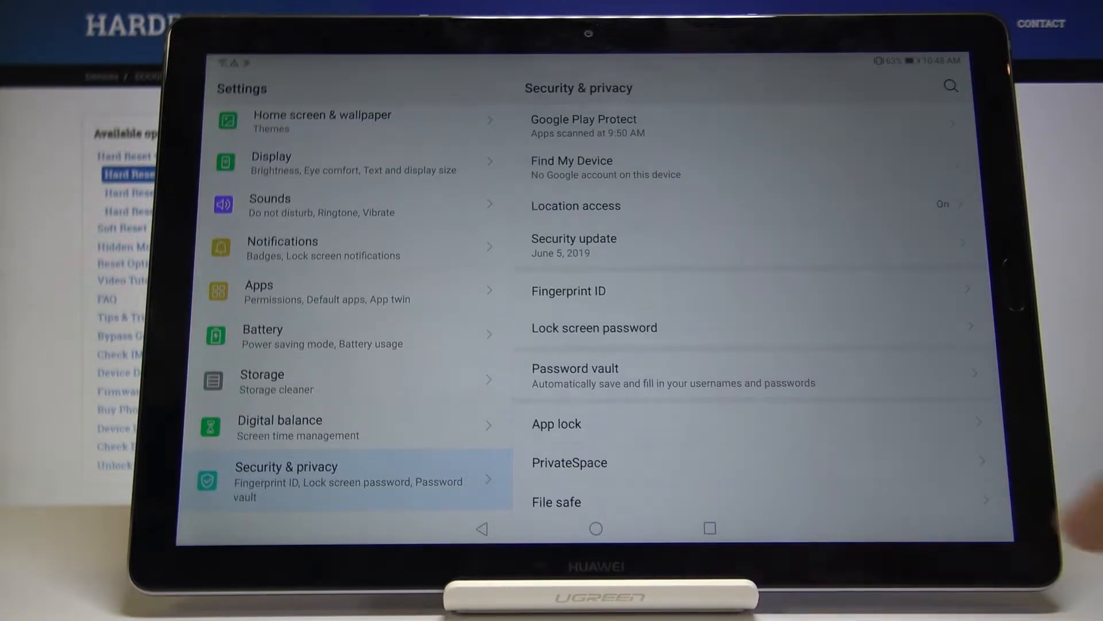
Enter File safe from Security & privacy and unlock it with the safe password
scroll("down", 3)
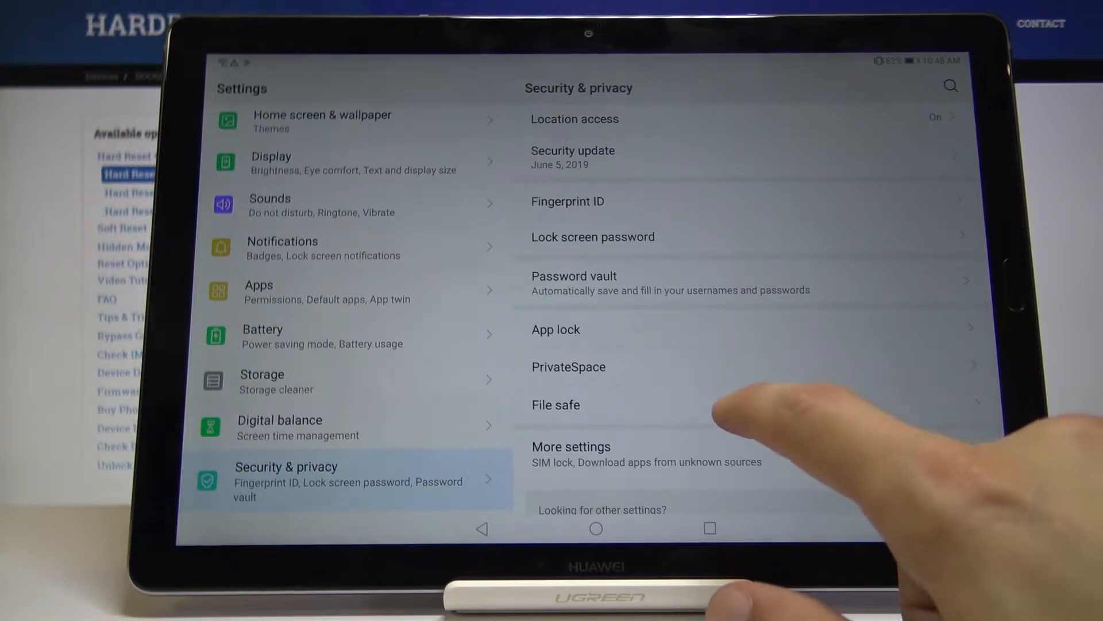
left_click(556, 405)
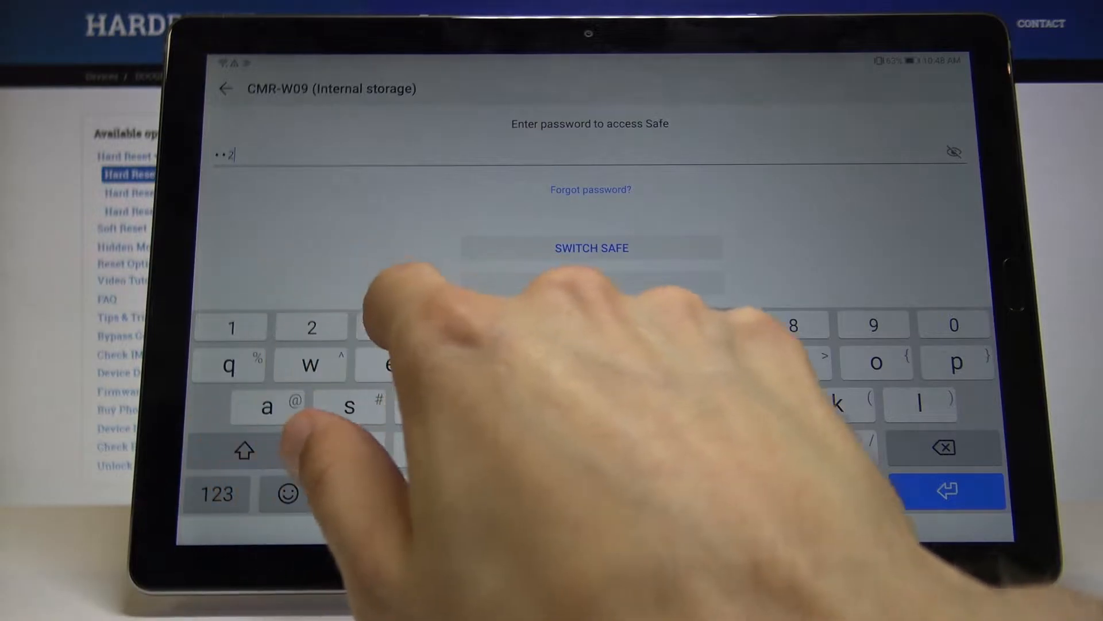
type("6")
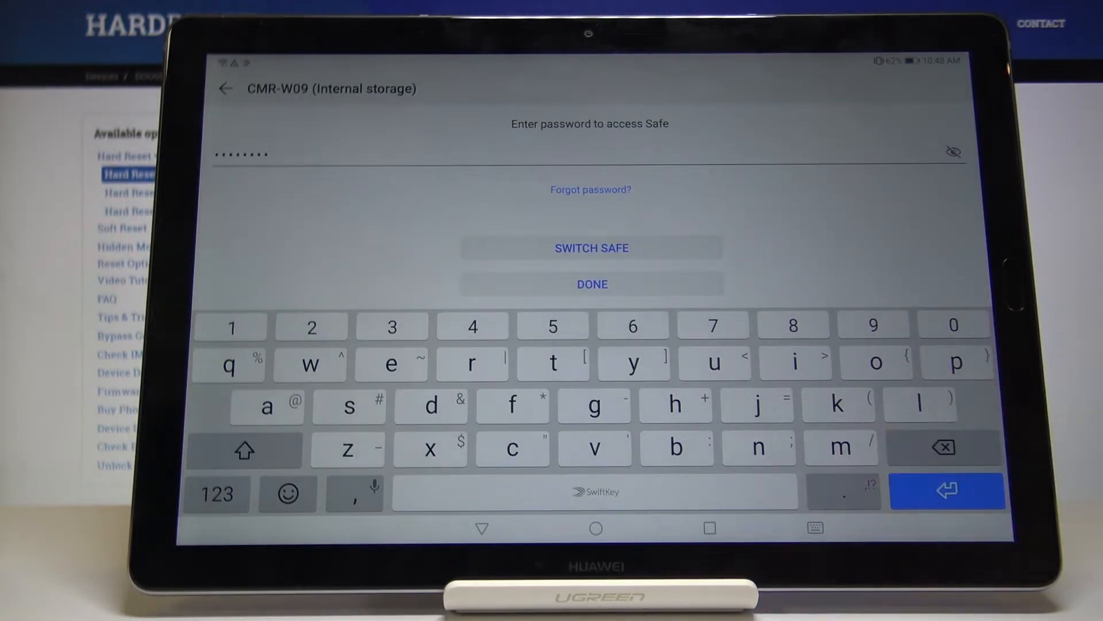
left_click(592, 284)
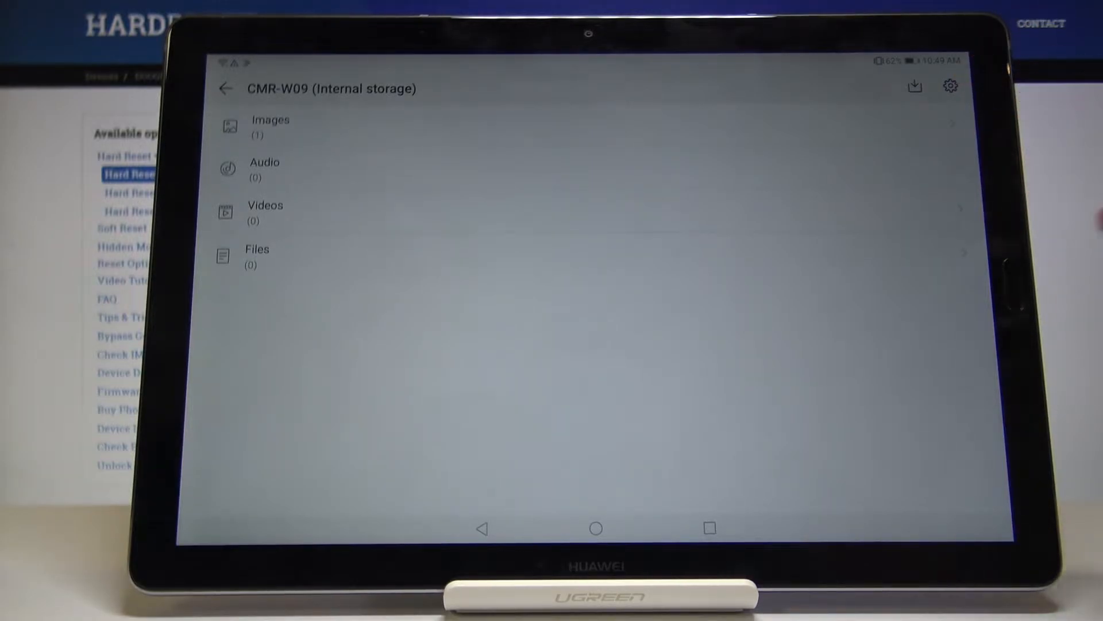
Check Gallery's Albums show only Recently deleted, then go back to the home screen
left_click(595, 528)
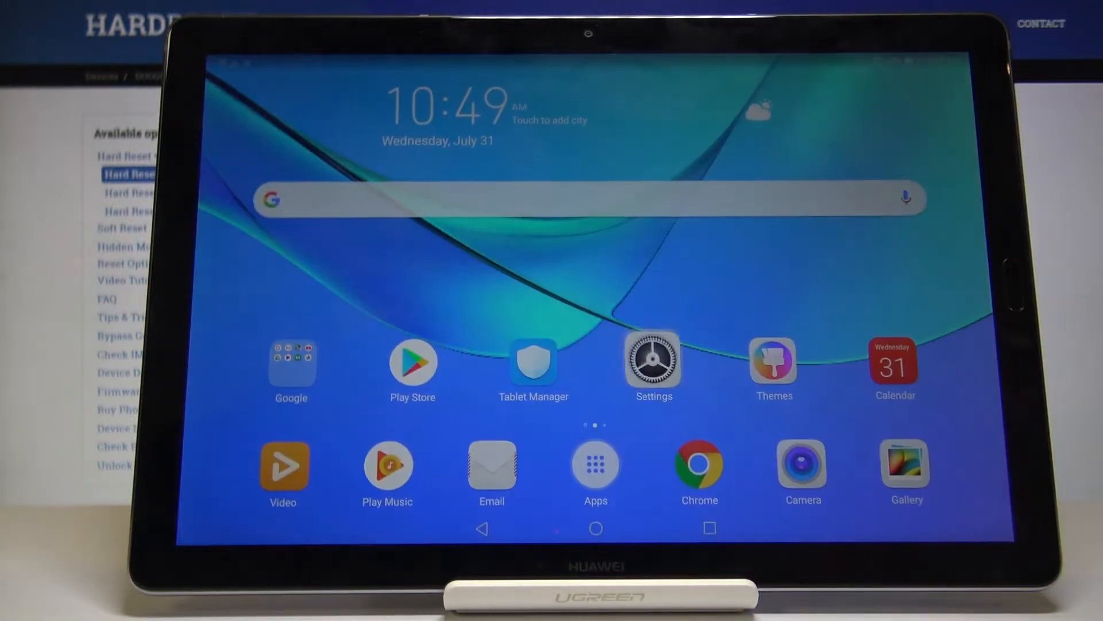
left_click(904, 467)
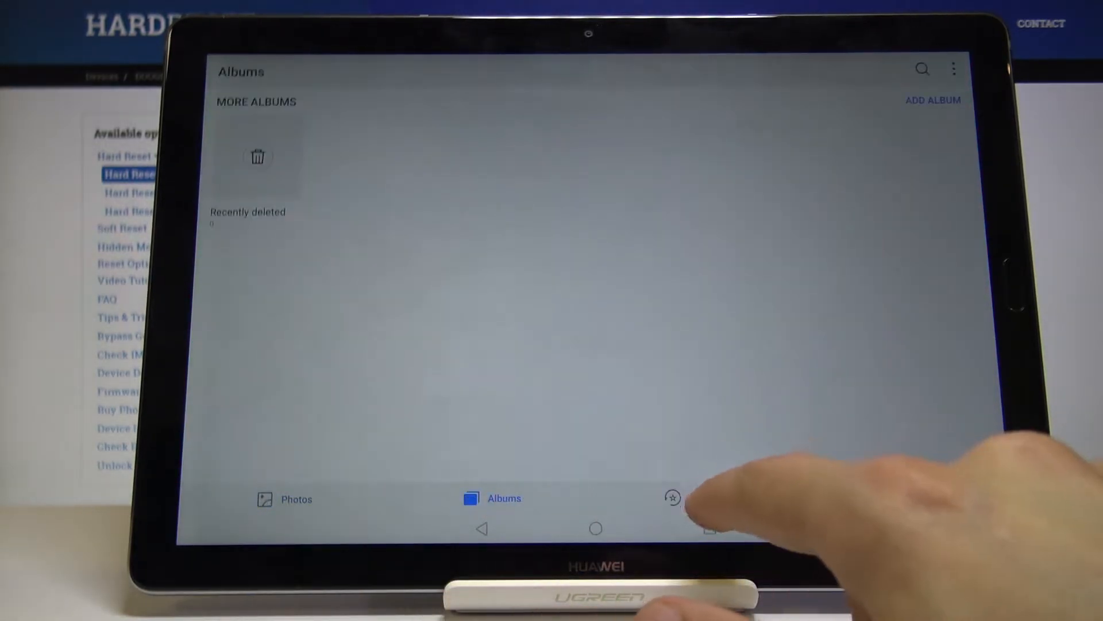
left_click(596, 529)
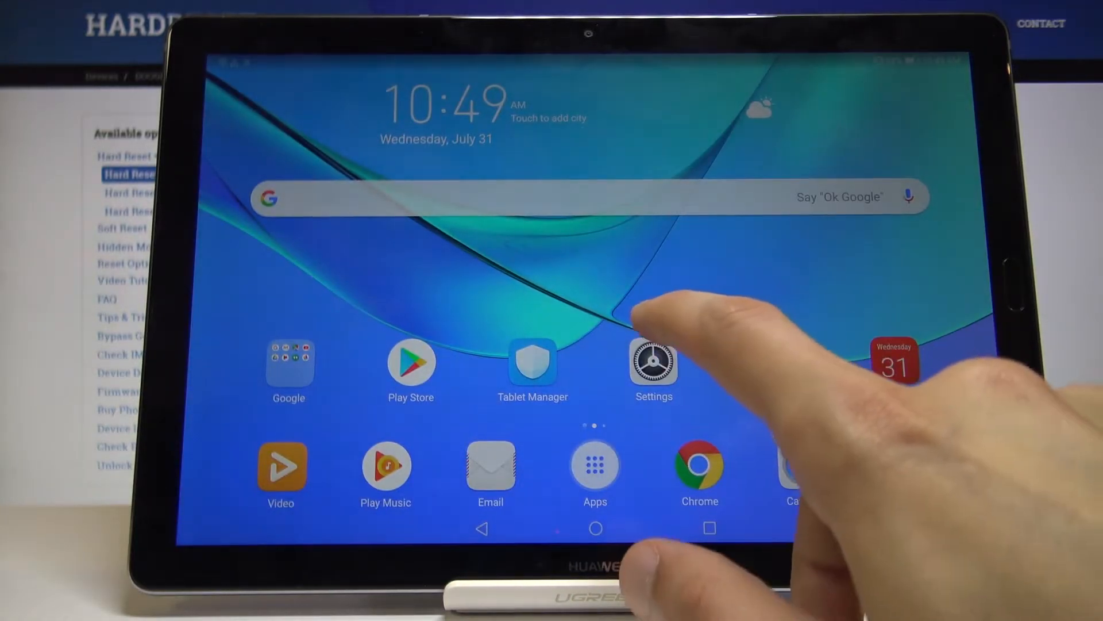
Reopen File safe through Settings and unlock it with the password
left_click(653, 364)
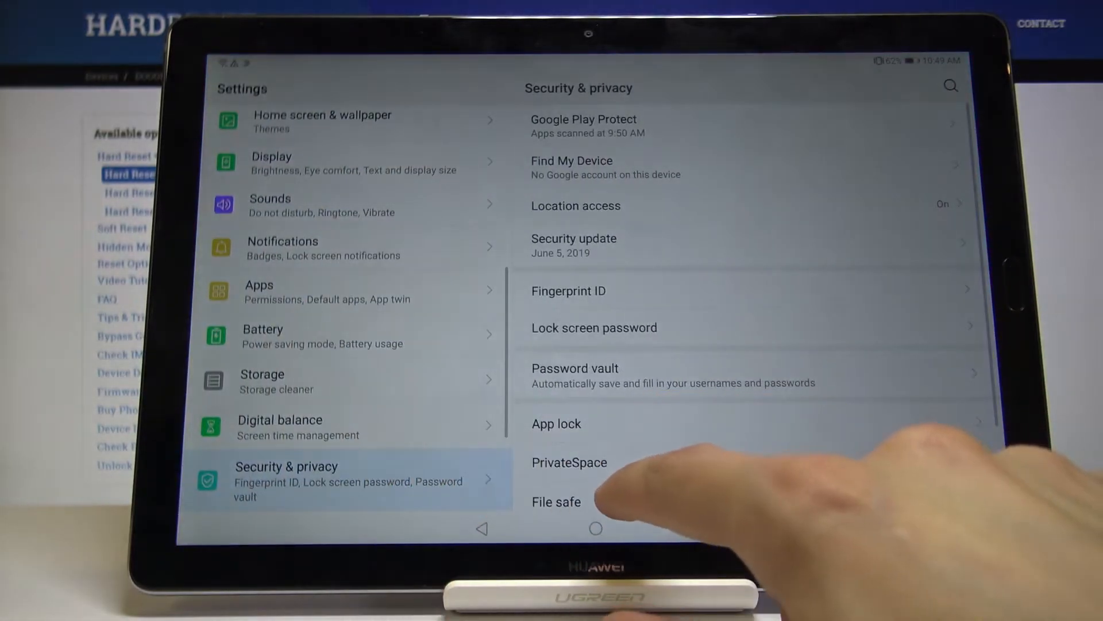
left_click(556, 502)
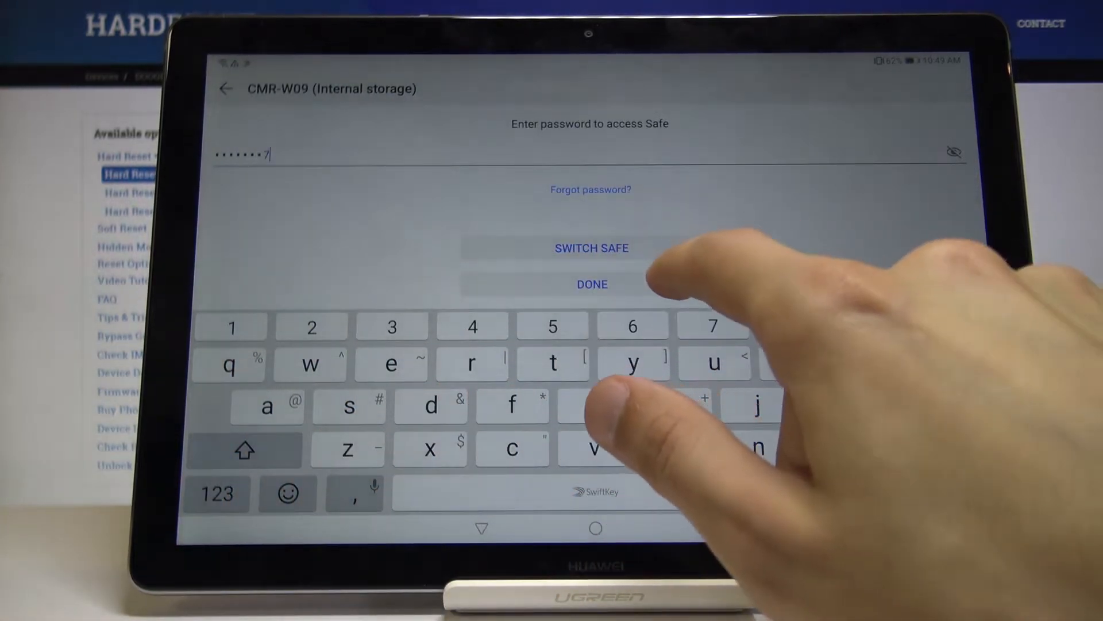
left_click(591, 283)
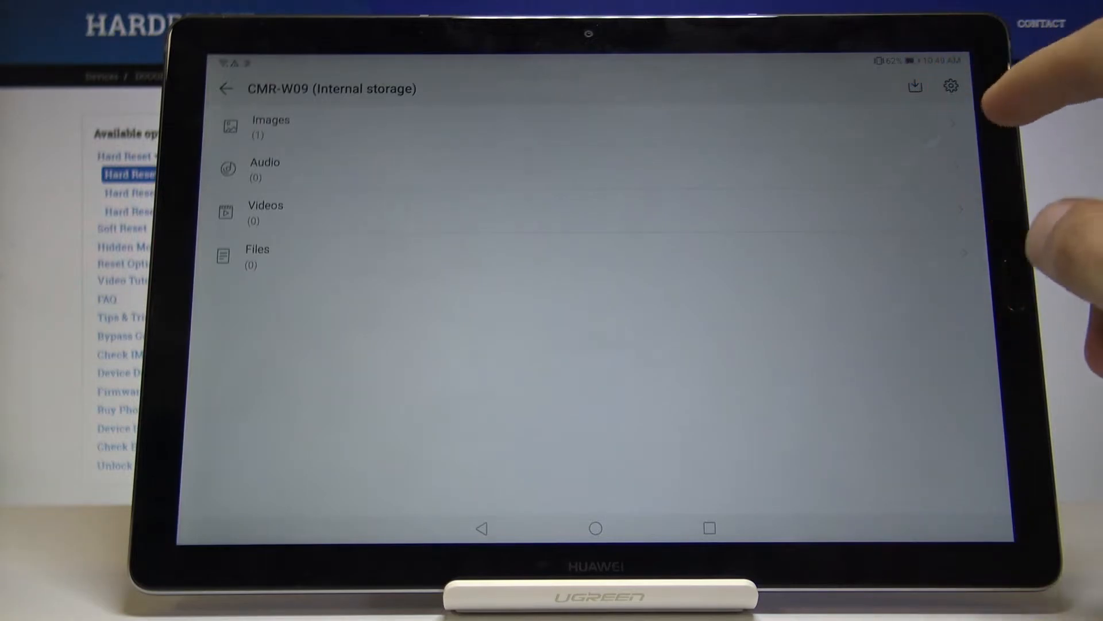
Inspect the safe's Images (one hidden photo) and empty Audio categories
left_click(271, 126)
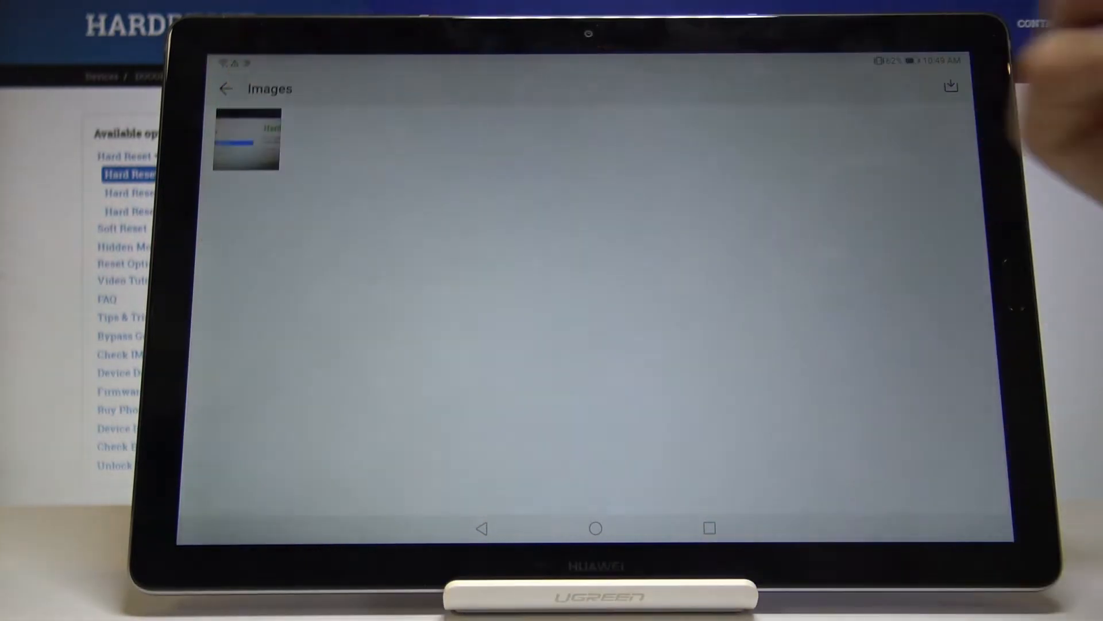
left_click(247, 140)
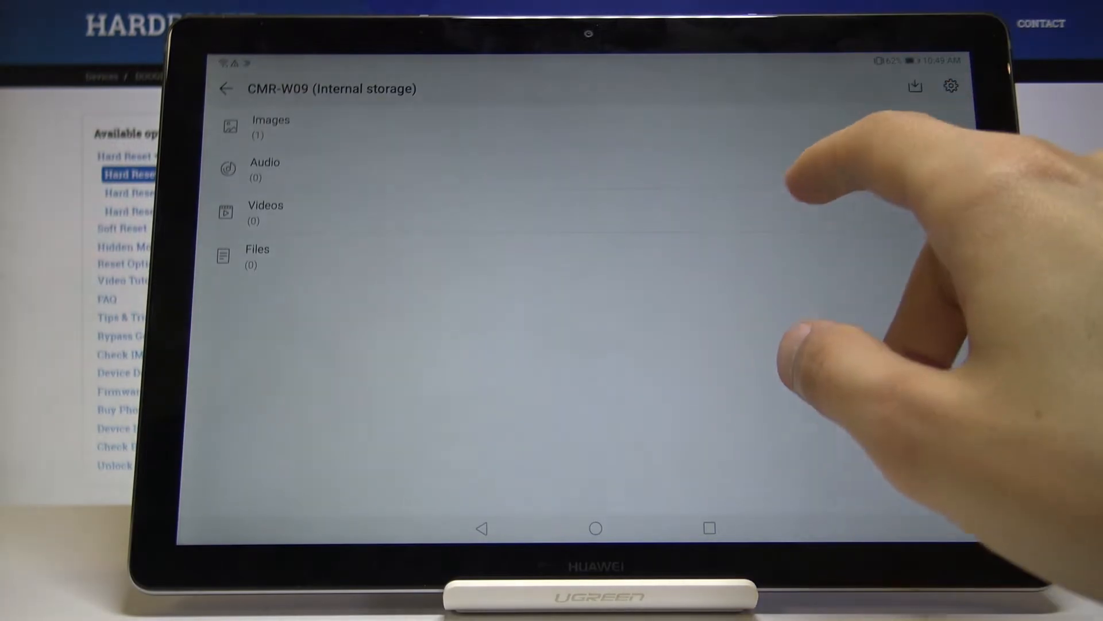
left_click(265, 169)
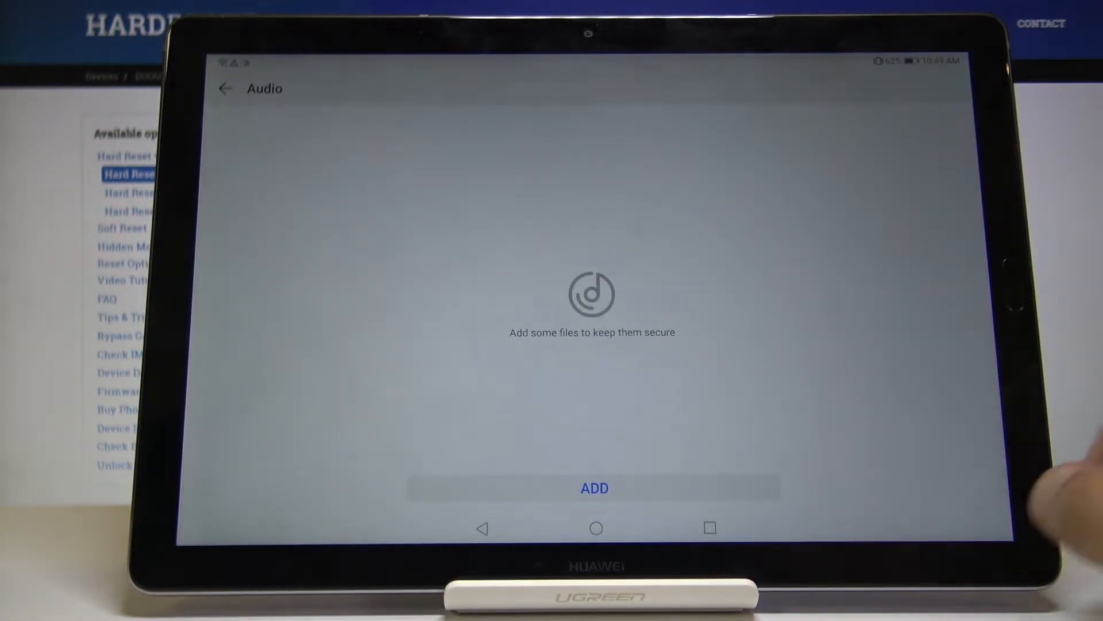
left_click(594, 488)
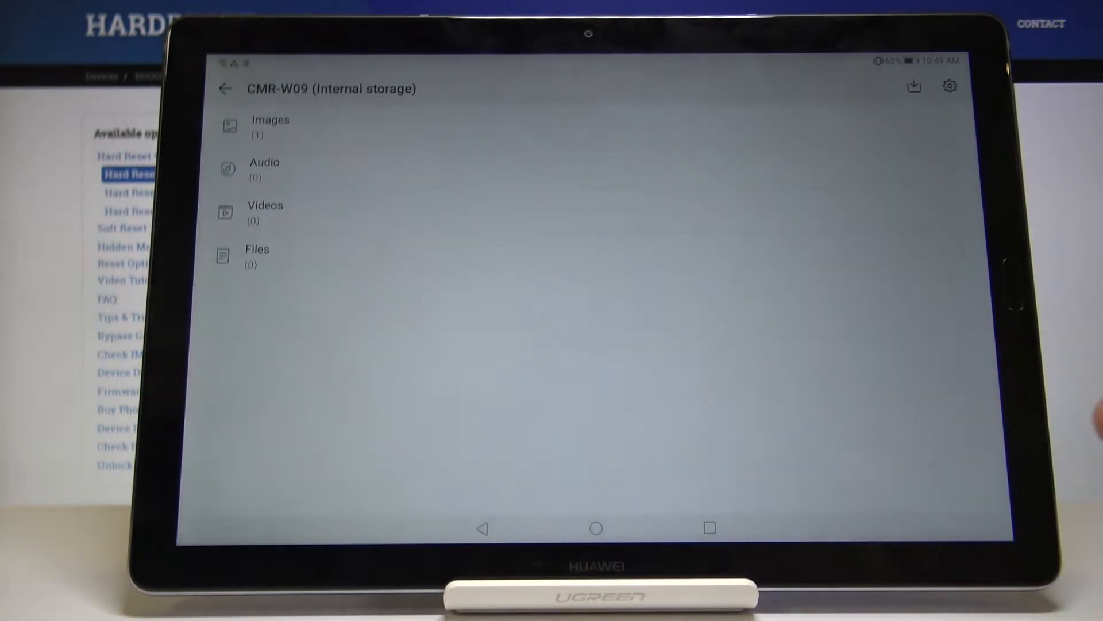
left_click(270, 127)
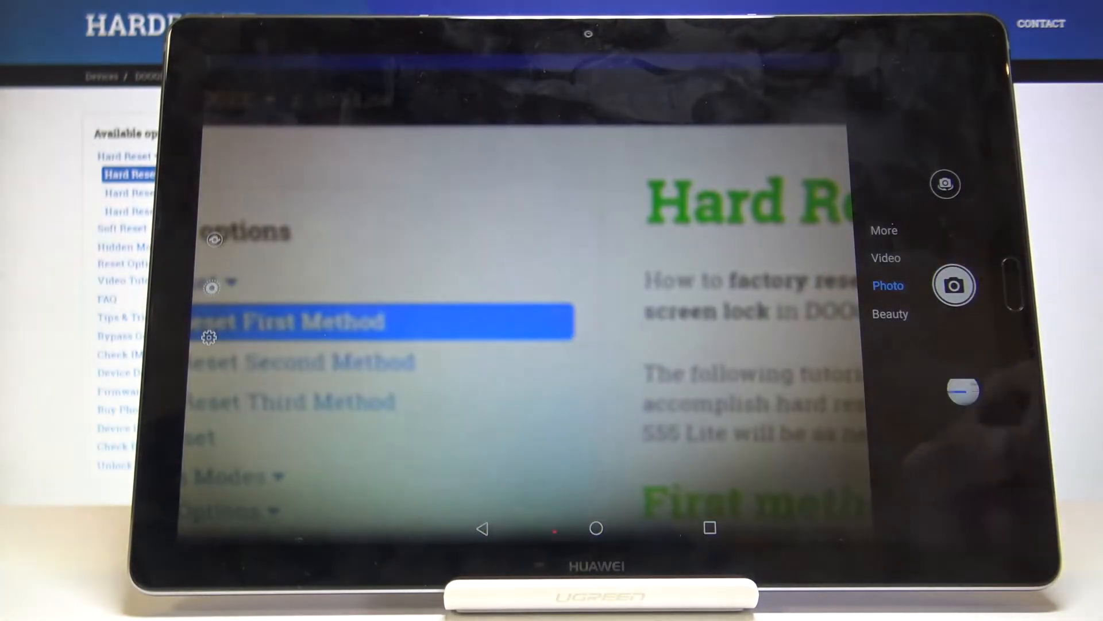
Return home from the camera, reopen File safe in Settings and unlock it with the password
left_click(596, 529)
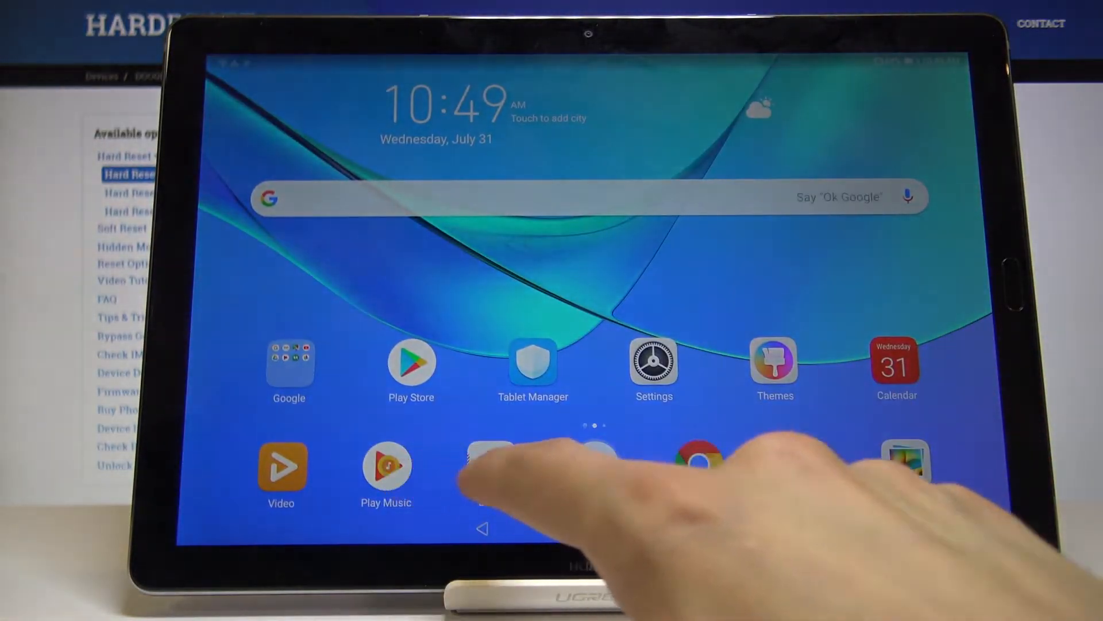
left_click(653, 362)
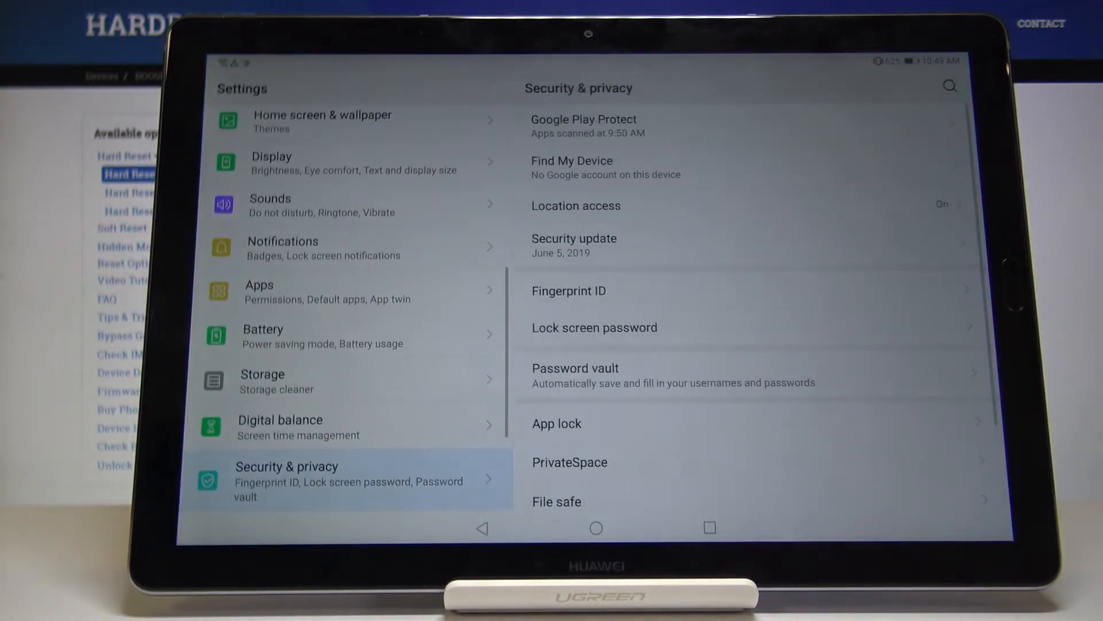
left_click(556, 501)
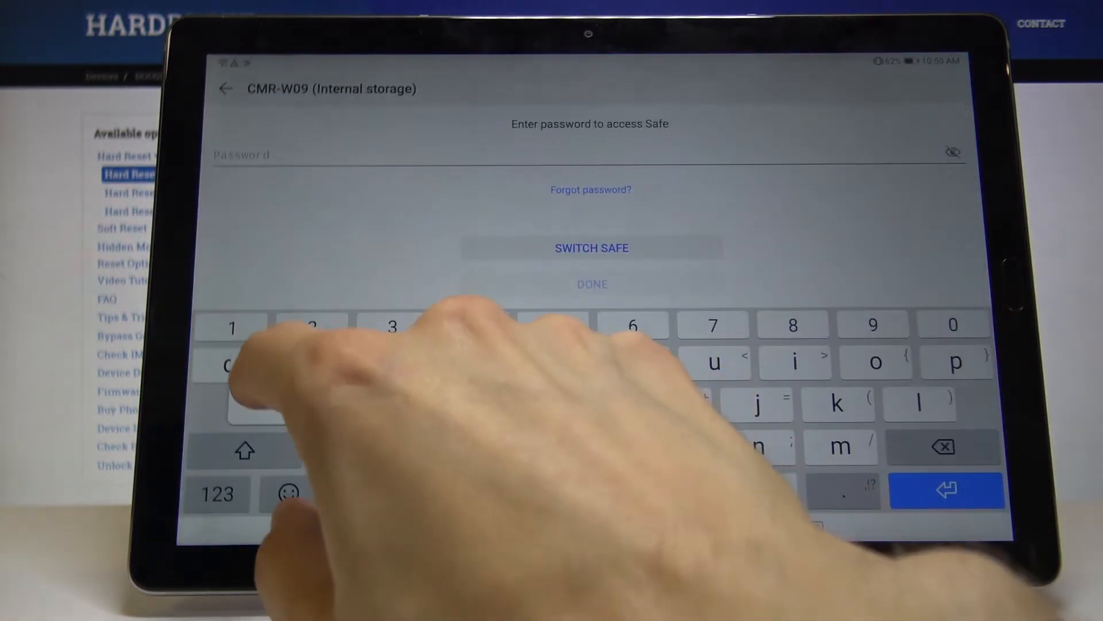
type("7")
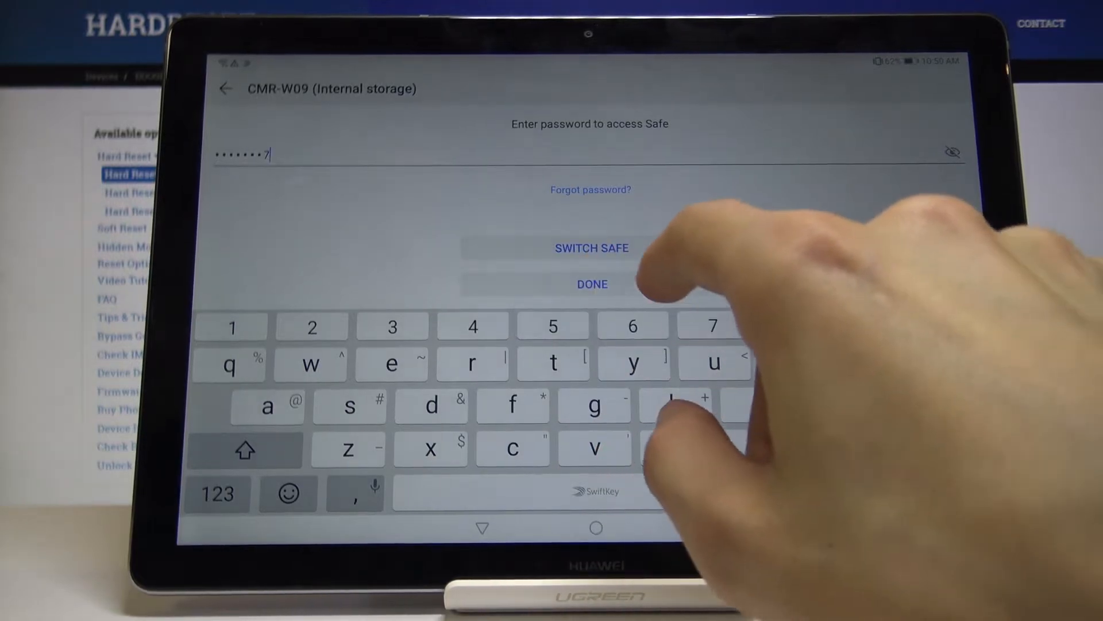
left_click(591, 284)
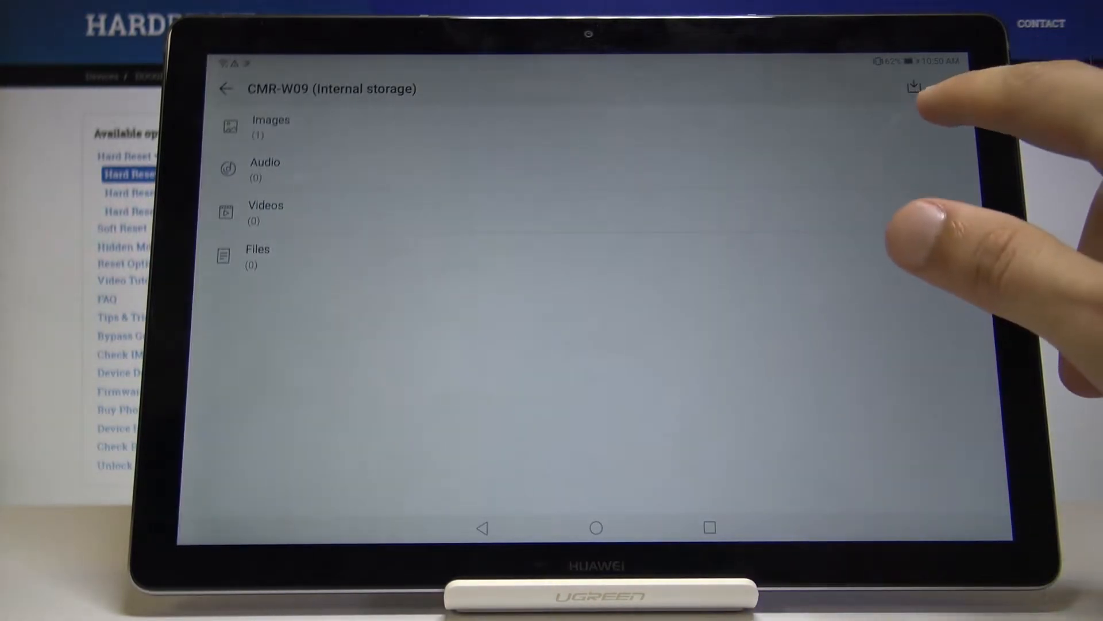
View the hidden image inside the safe and leave the image view
left_click(271, 128)
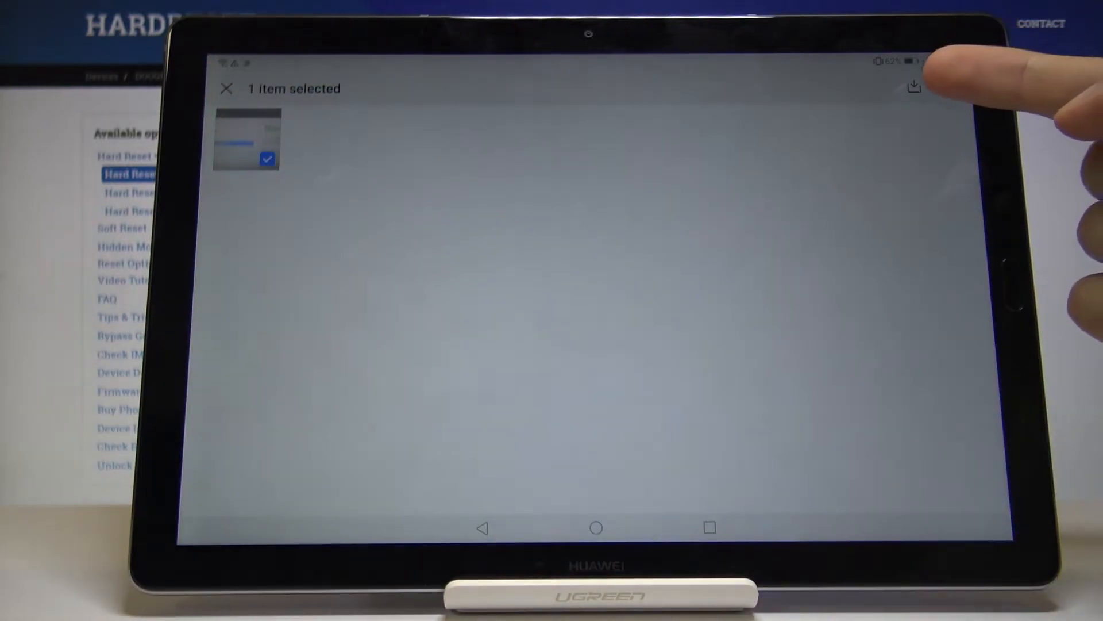
left_click(914, 86)
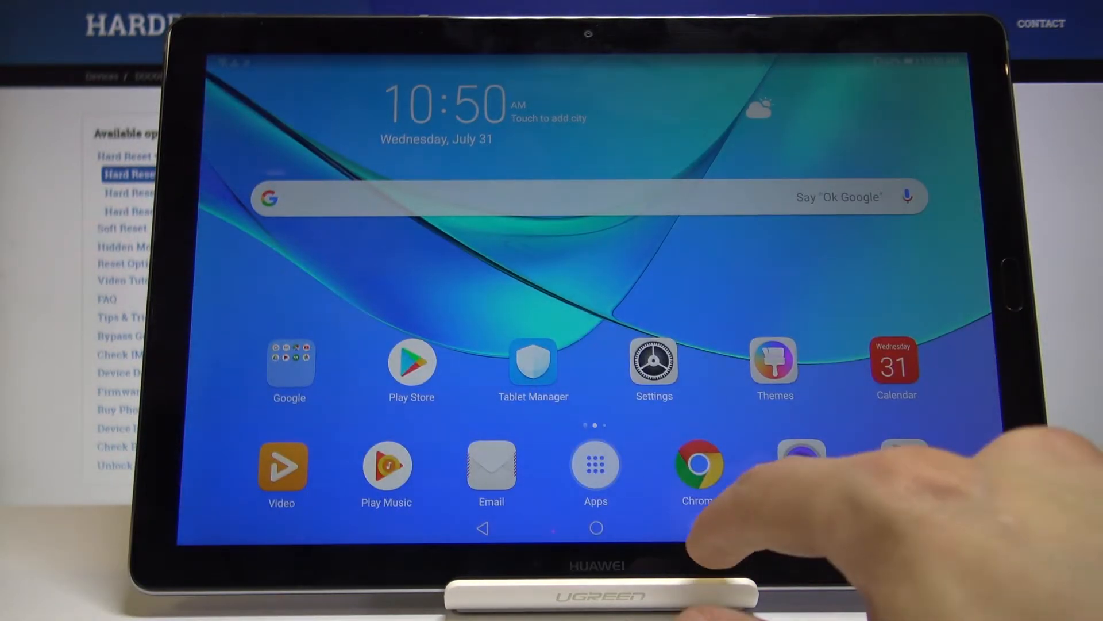
In System navigation settings, choose Single-key navigation instead of Three-key navigation
left_click(653, 366)
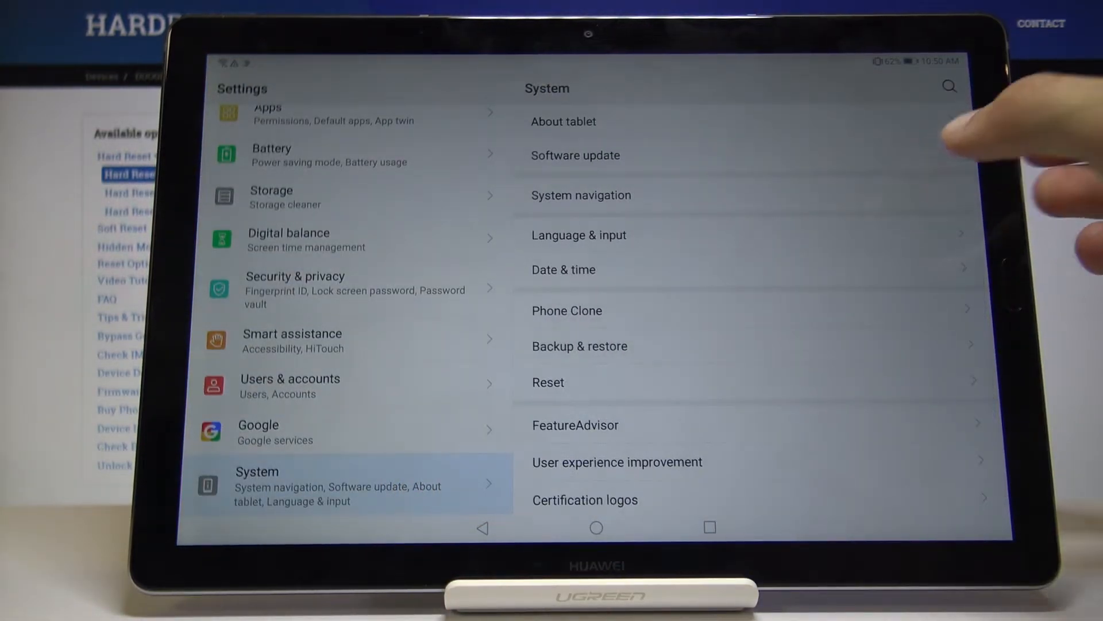
left_click(581, 195)
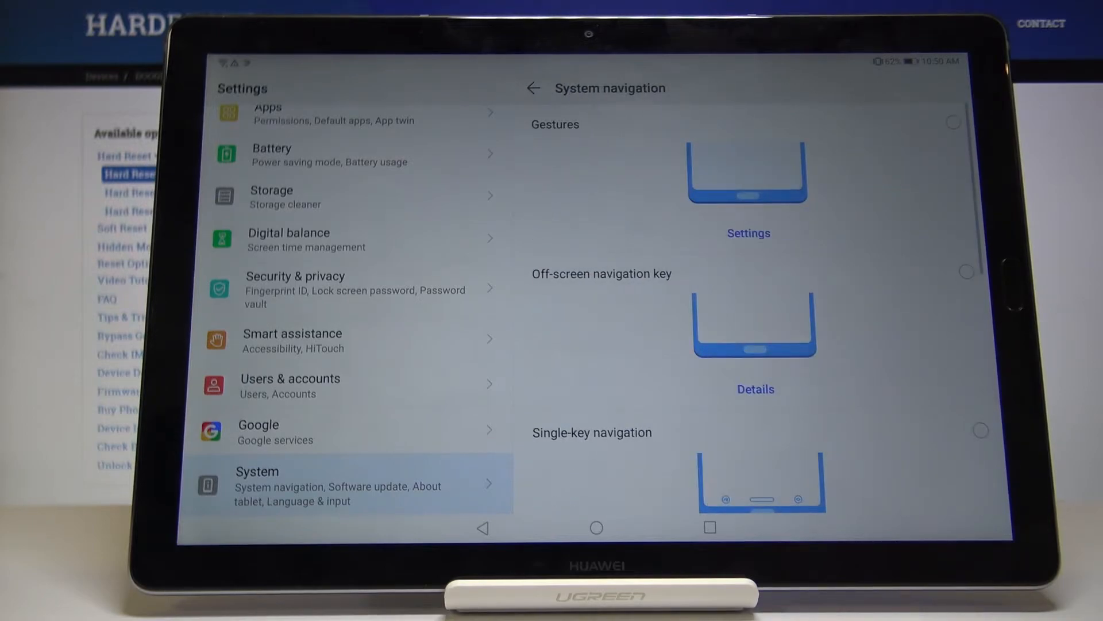
scroll("down", 3)
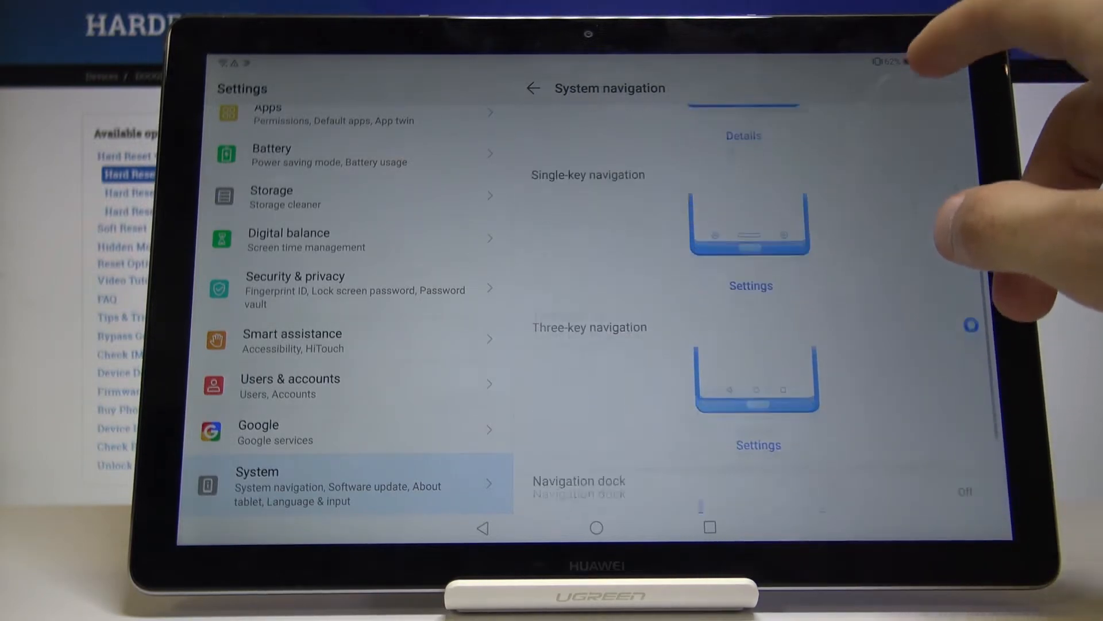
scroll("up", 3)
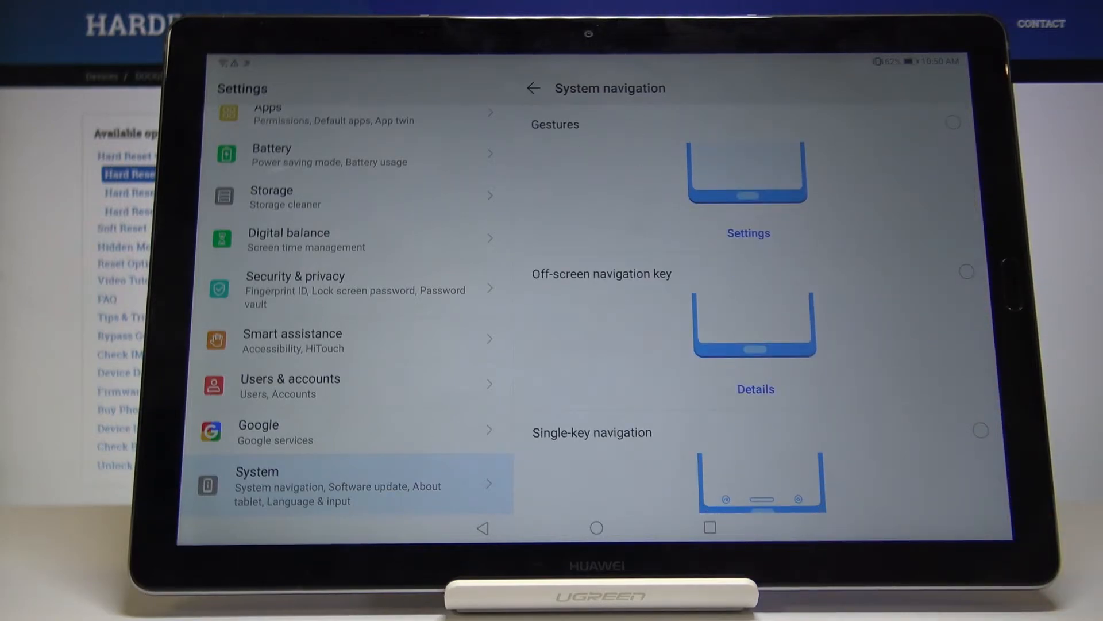
scroll("down", 3)
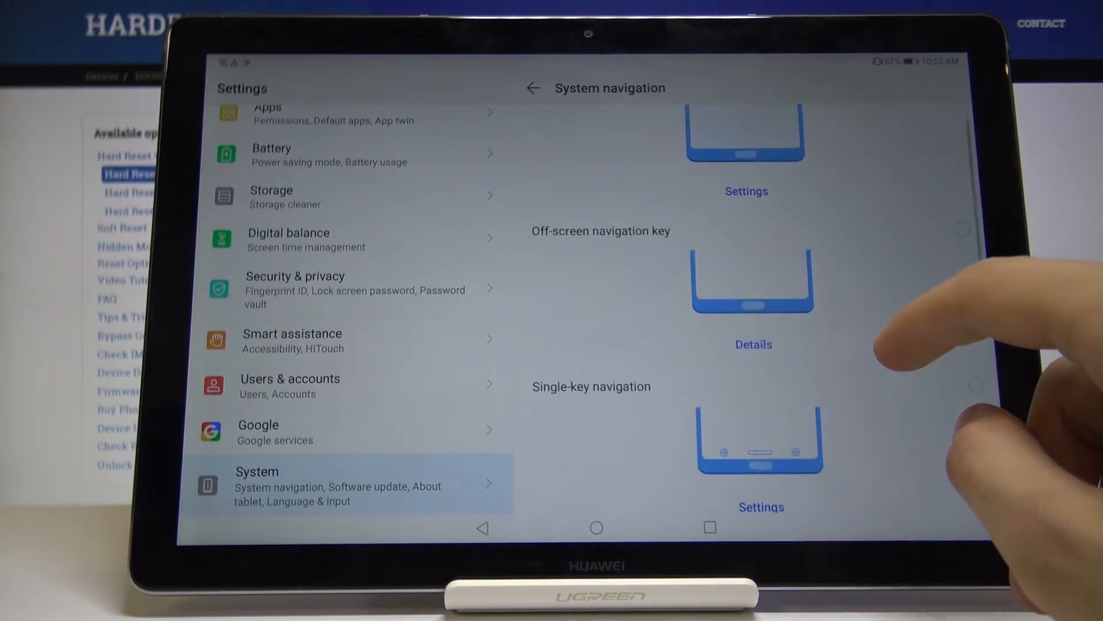
scroll("down", 3)
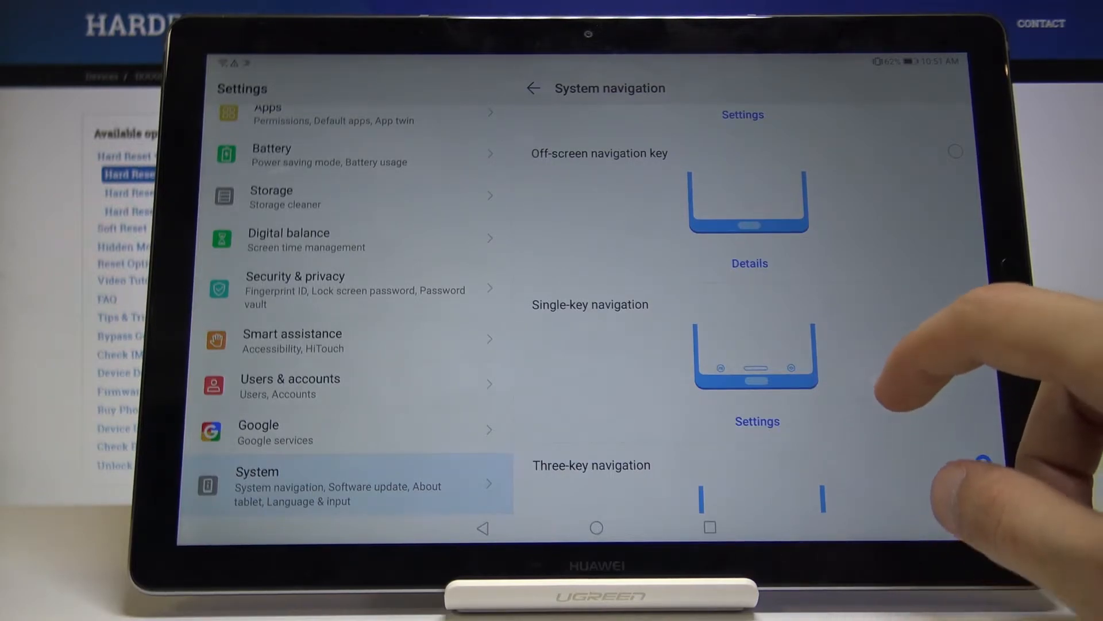
scroll("down", 3)
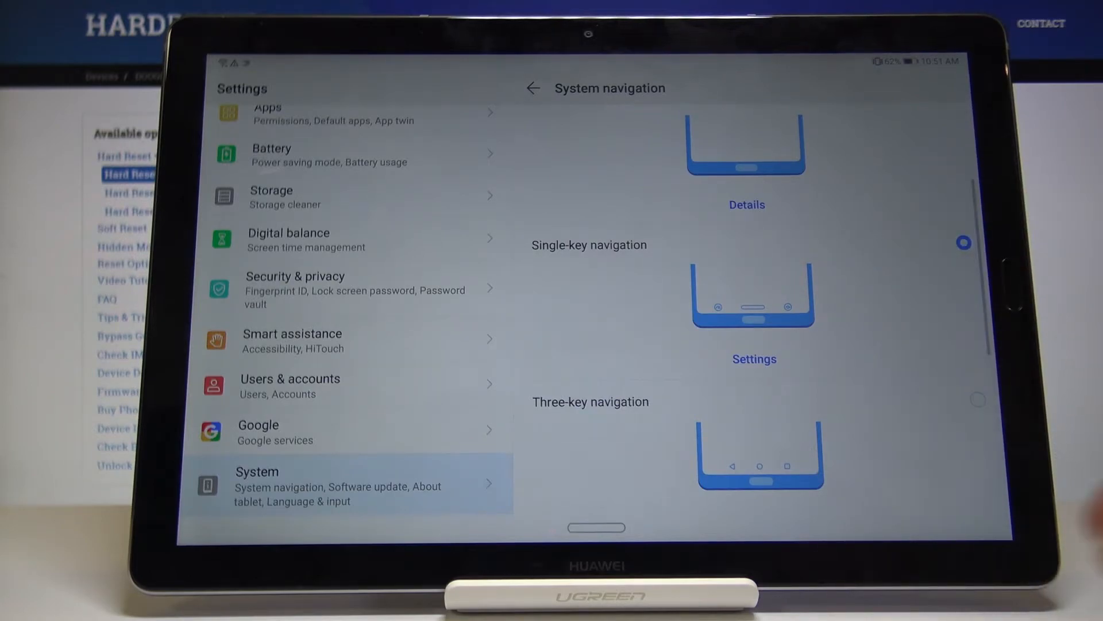
Review the Gestures tutorial and select Gestures as the system navigation mode
scroll("down", 3)
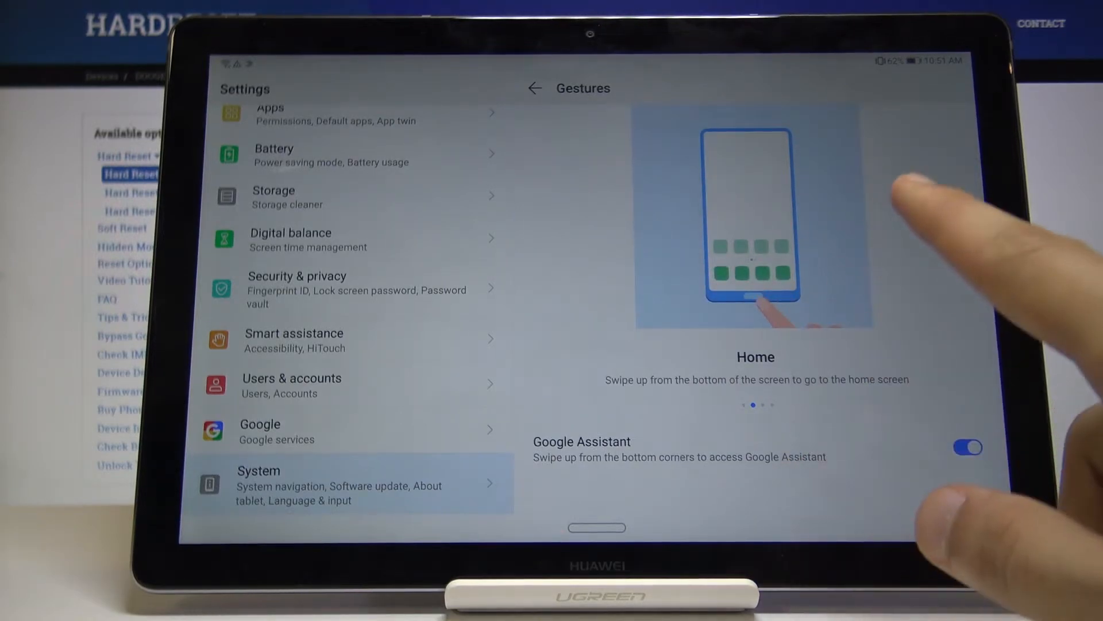
scroll("left", 3)
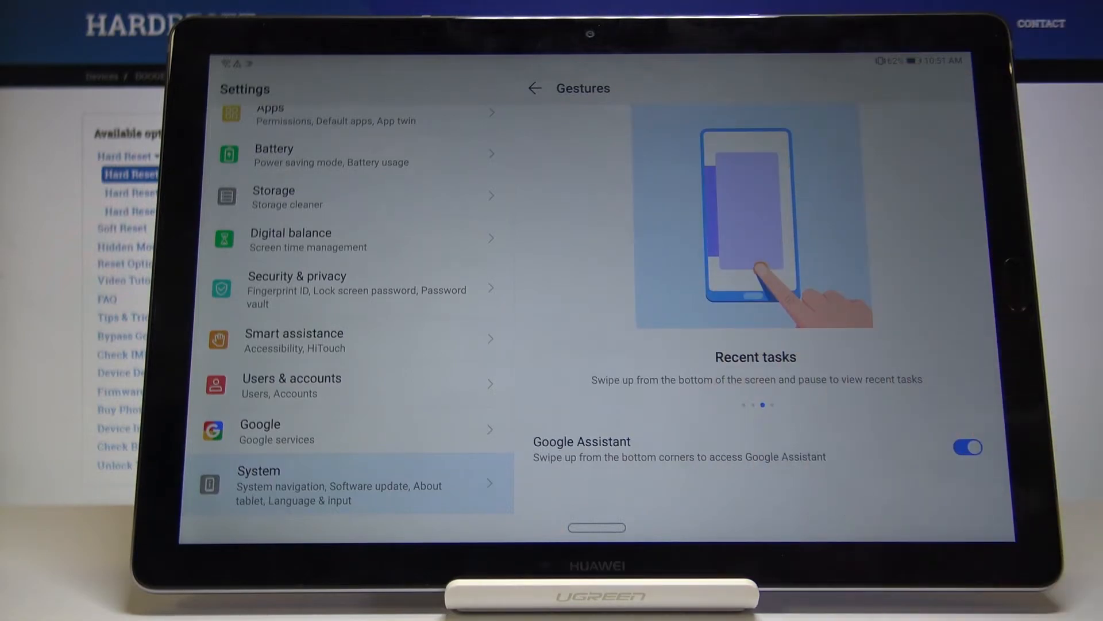
scroll("left", 3)
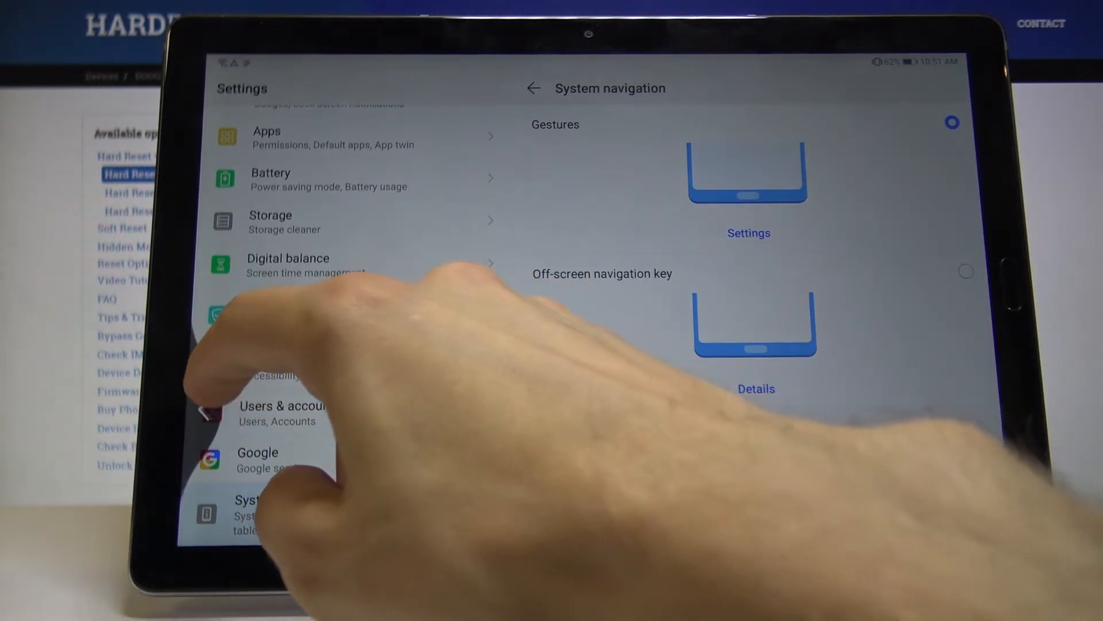
Back out of the navigation settings to the home screen, where a Google sign-in prompt appears
left_click(533, 89)
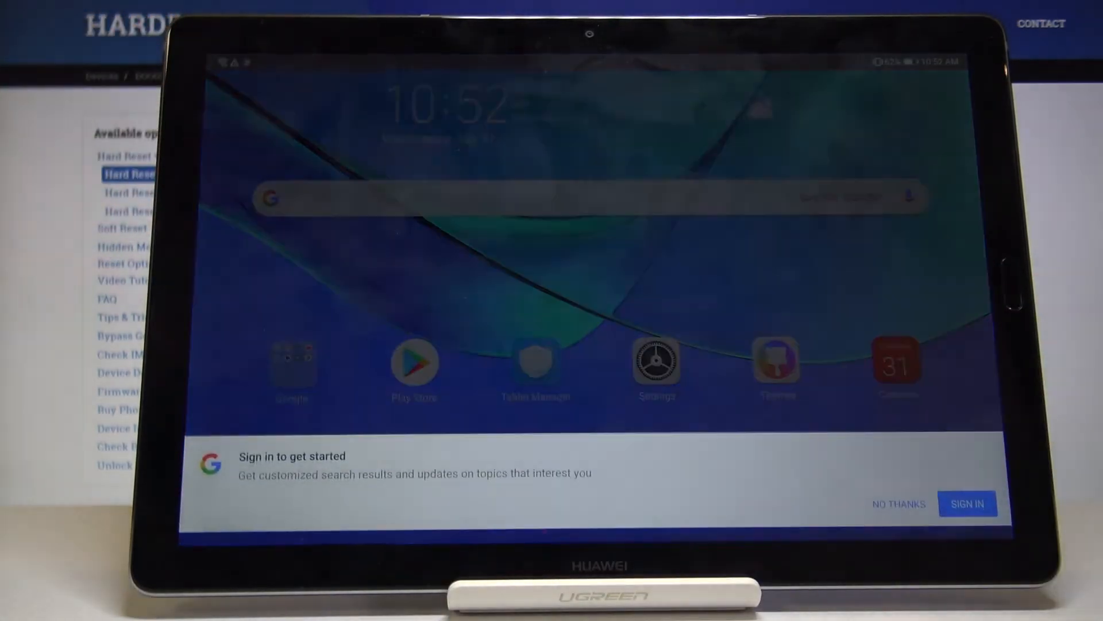
Dismiss the Google sign-in prompt, launch YouTube from the Google folder and enter split screen
left_click(899, 504)
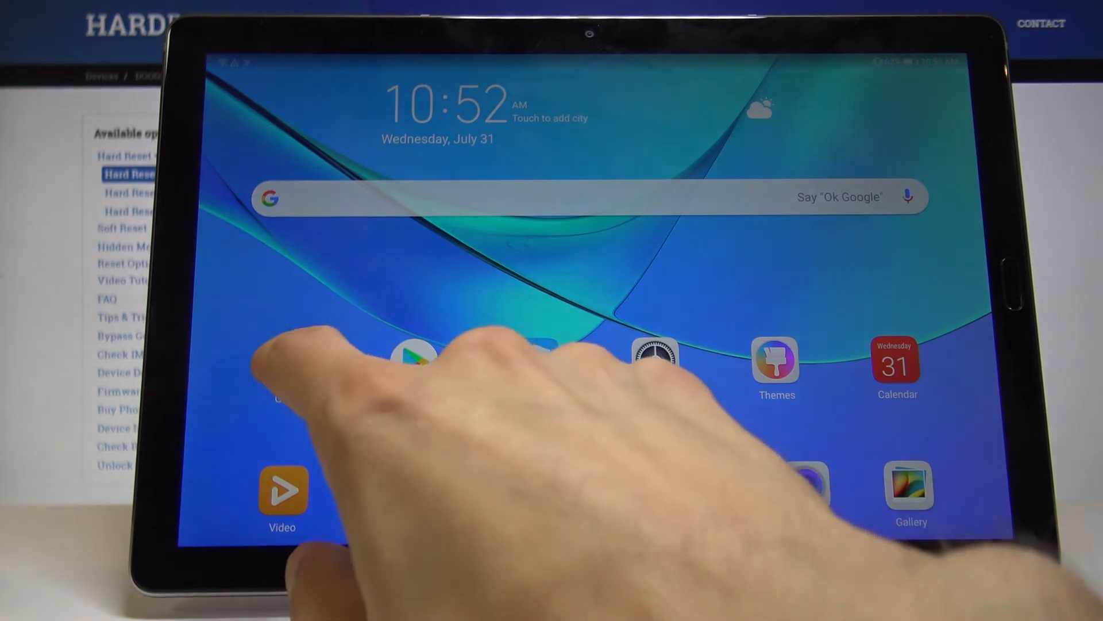
left_click(421, 352)
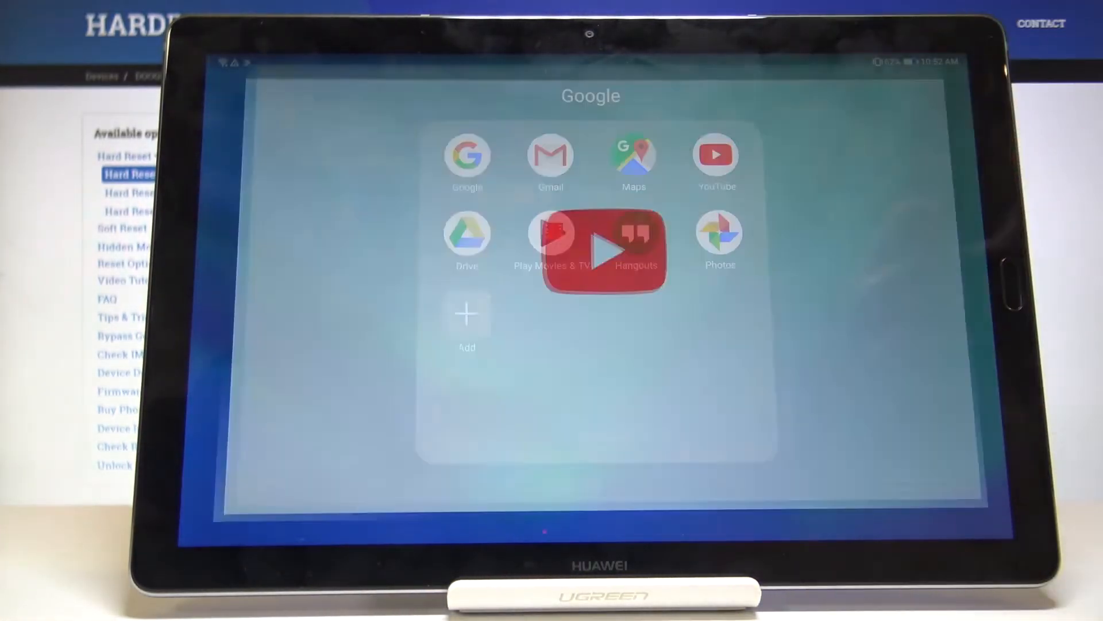
left_click(716, 154)
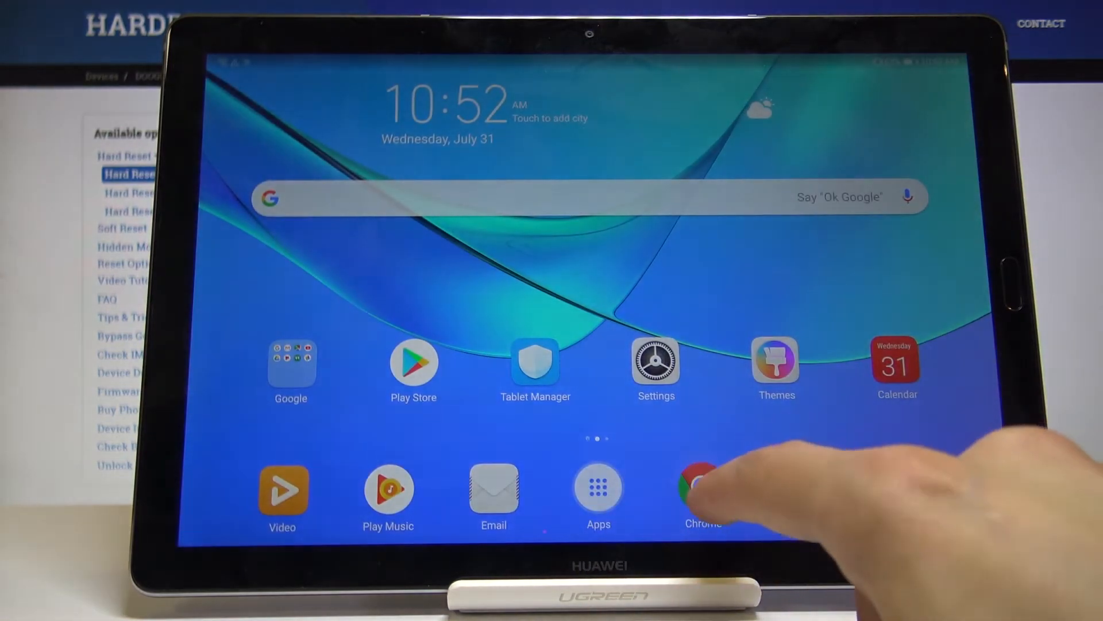
left_click(701, 487)
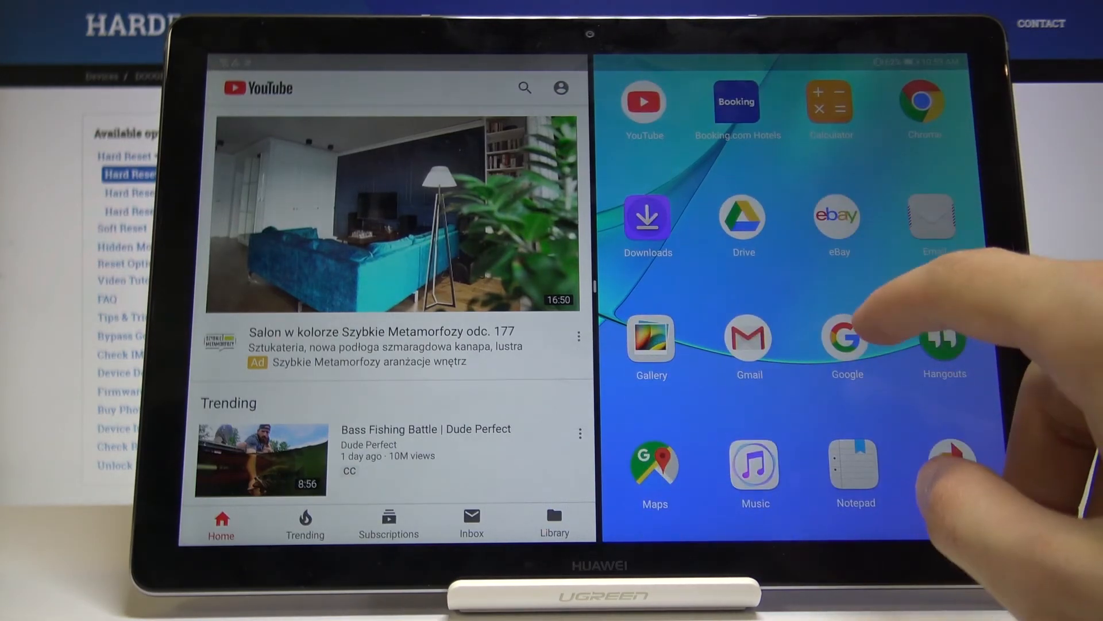
Open a game from the app list in the other half, then end split screen and return home
left_click(847, 340)
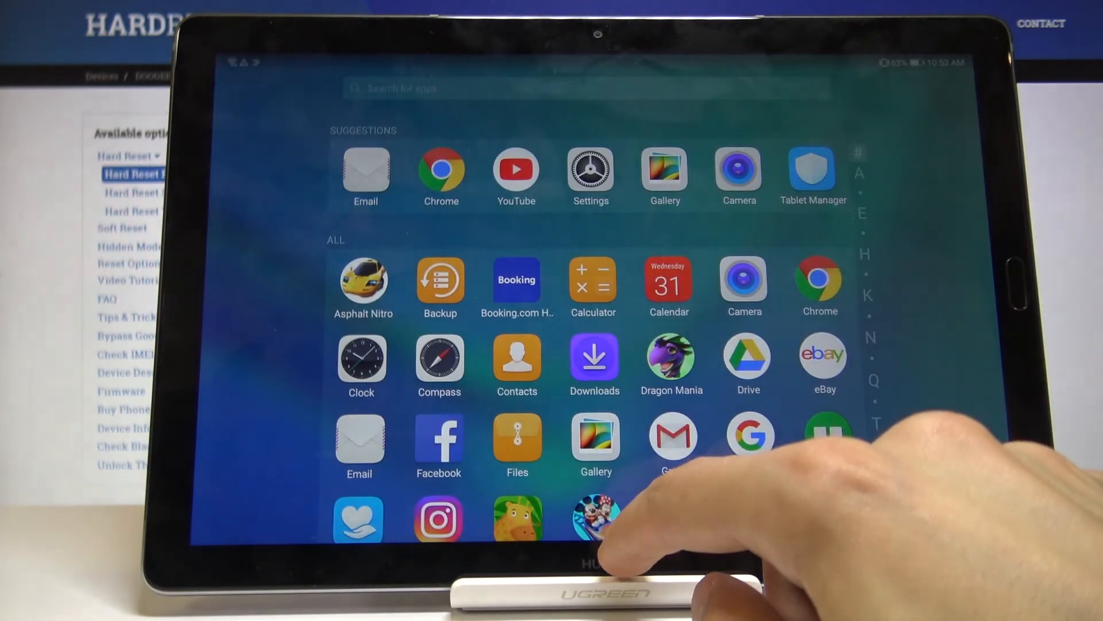
left_click(597, 514)
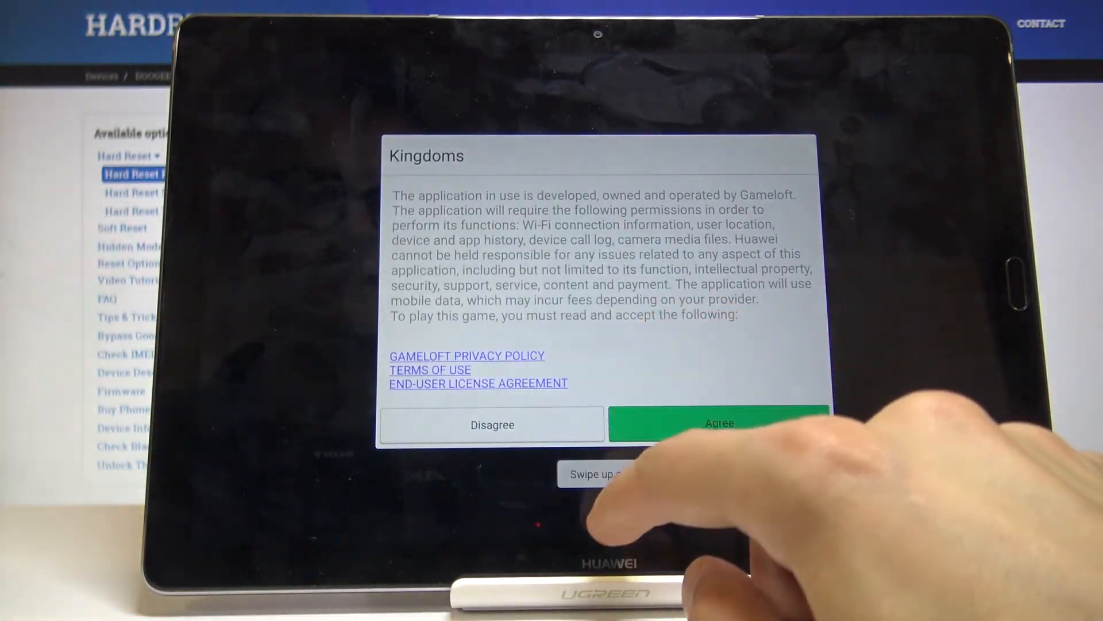
left_click(493, 424)
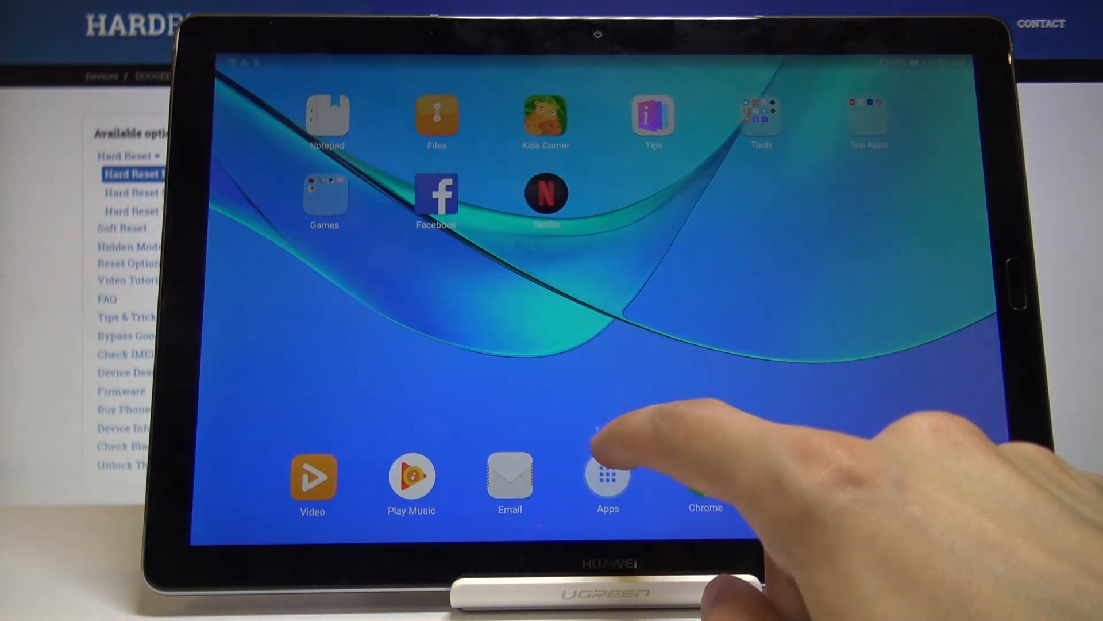